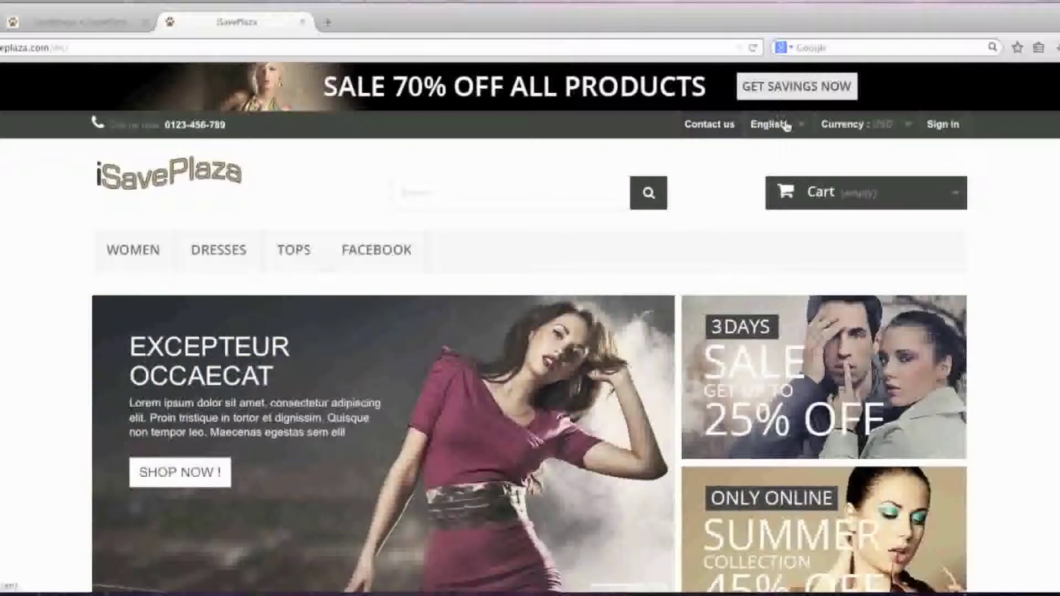
# Switch the storefront language to Portuguese-Brazil and scroll through the product listings
pyautogui.click(774, 124)
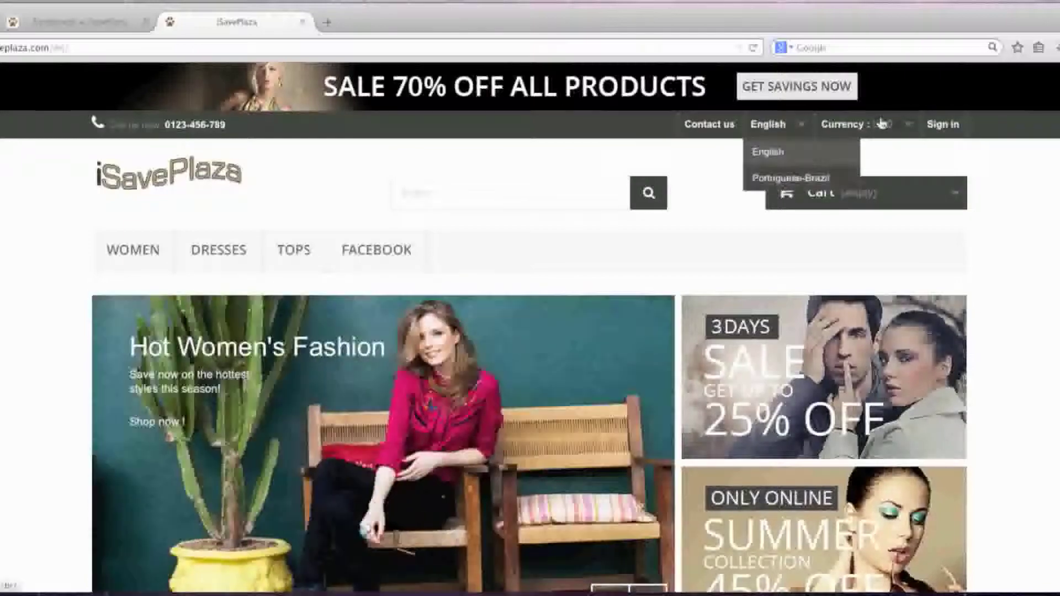
pyautogui.click(857, 124)
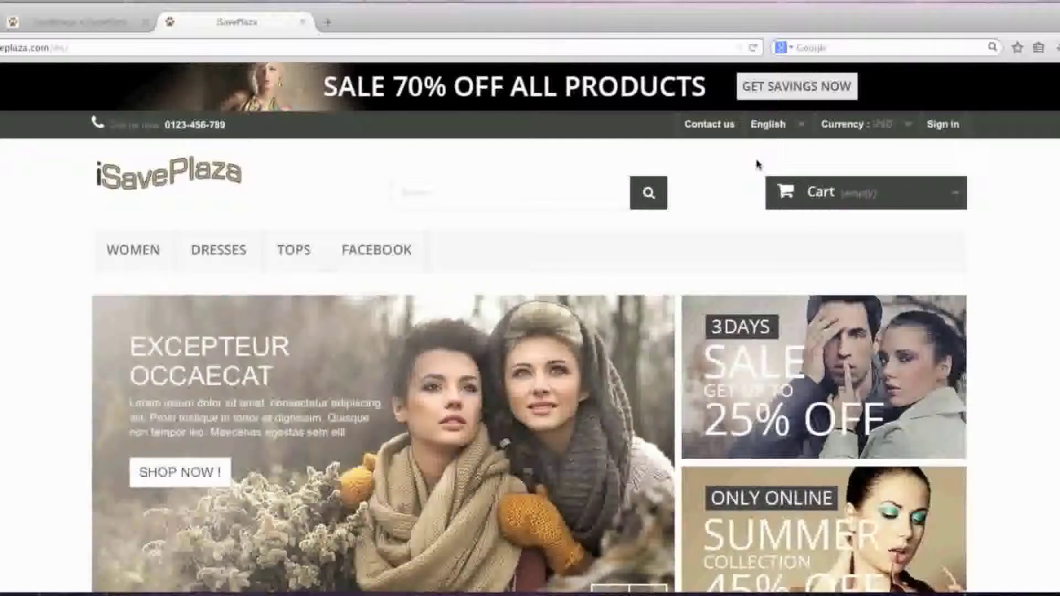
pyautogui.click(767, 124)
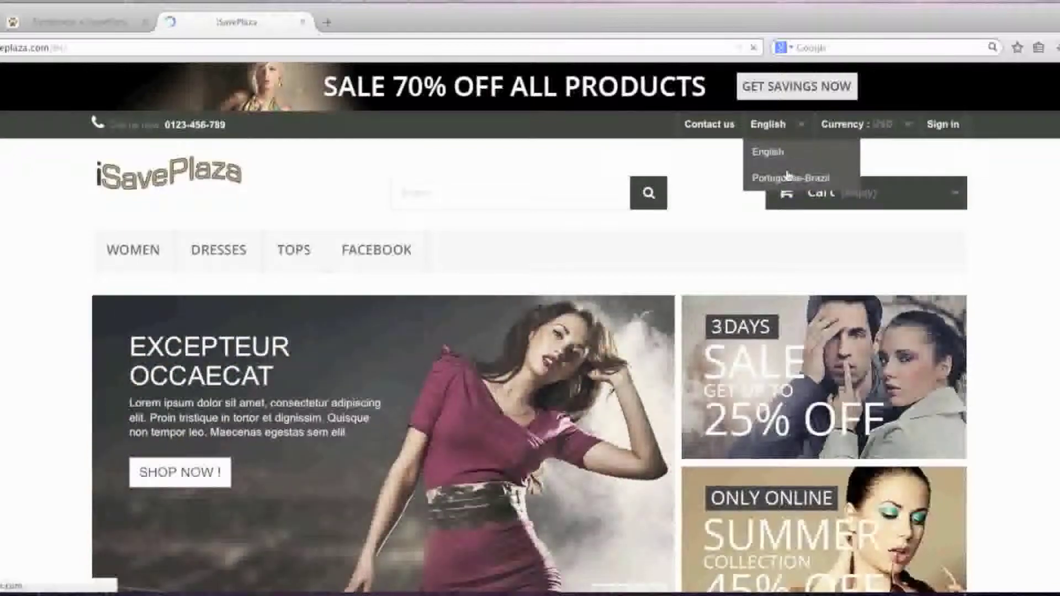
pyautogui.click(791, 178)
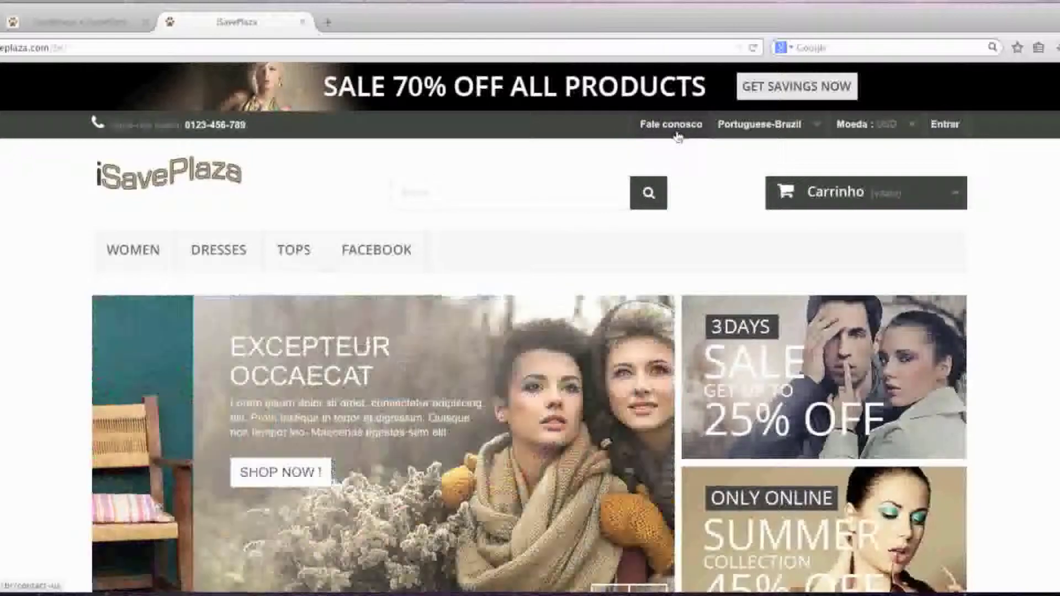
pyautogui.scroll(-3)
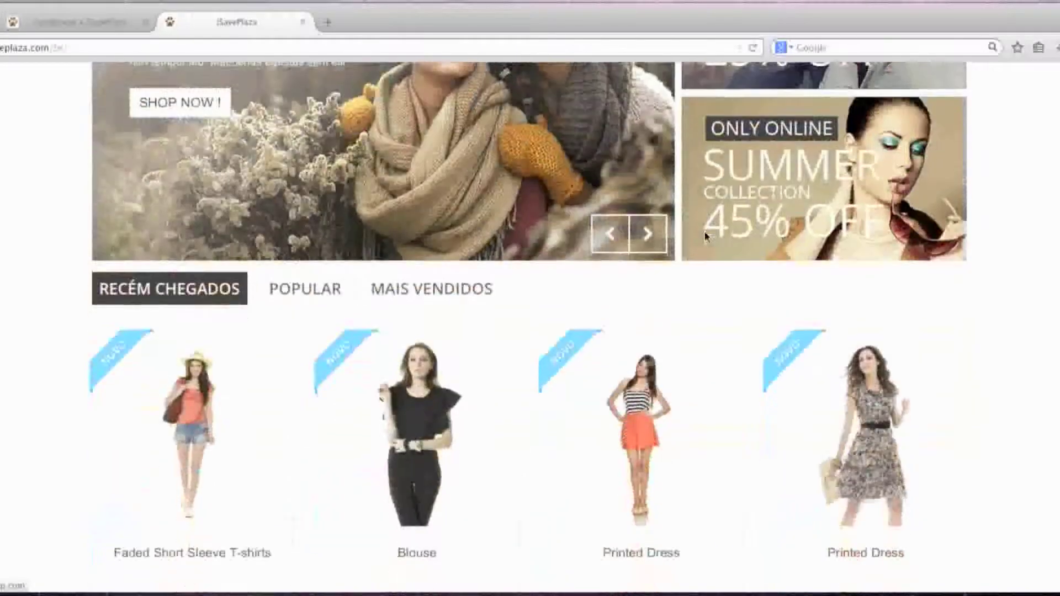
pyautogui.scroll(-3)
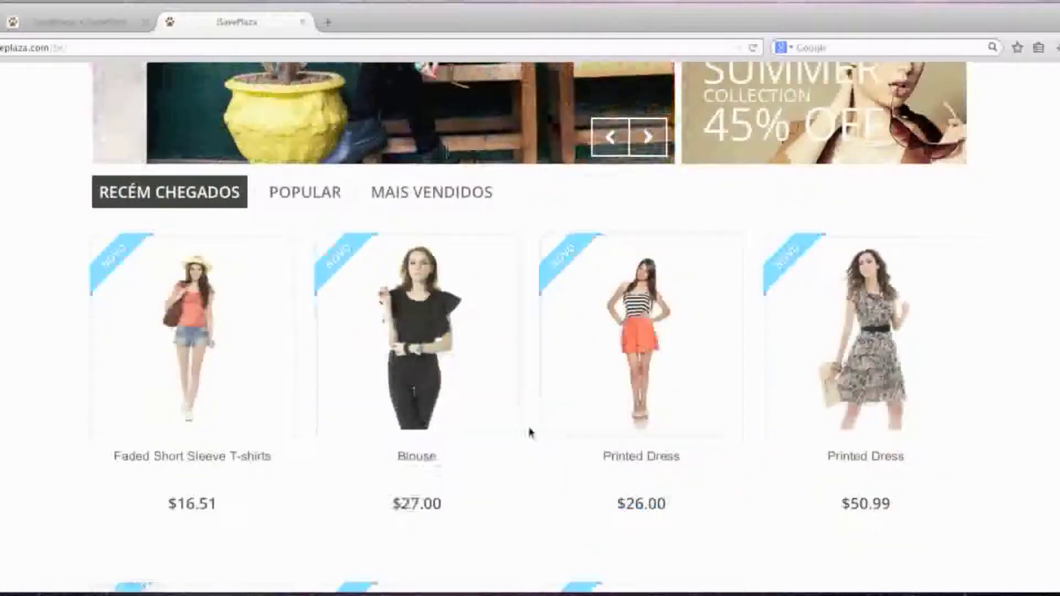
pyautogui.scroll(3)
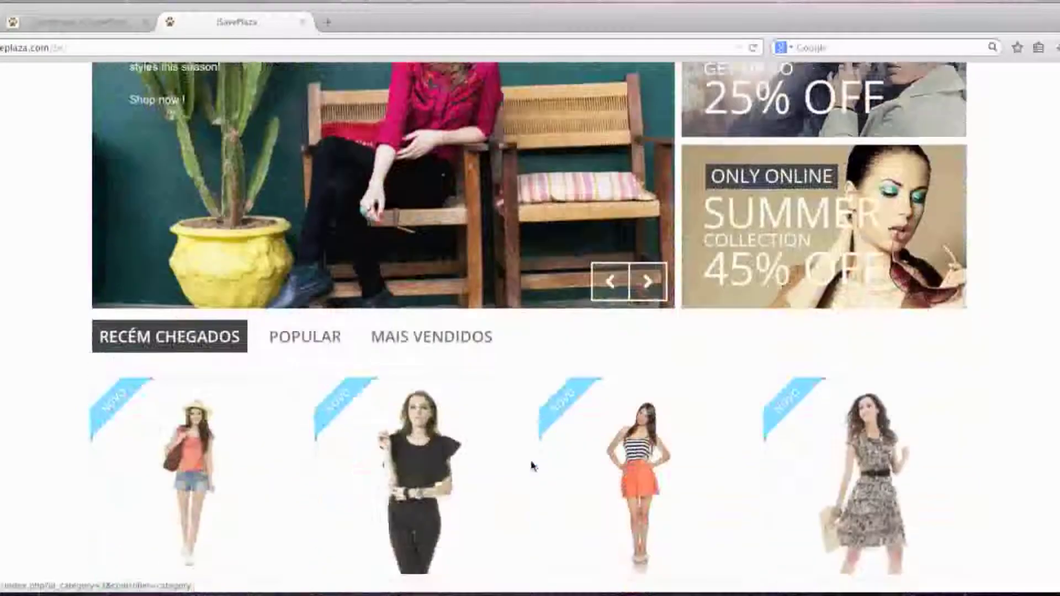
pyautogui.scroll(3)
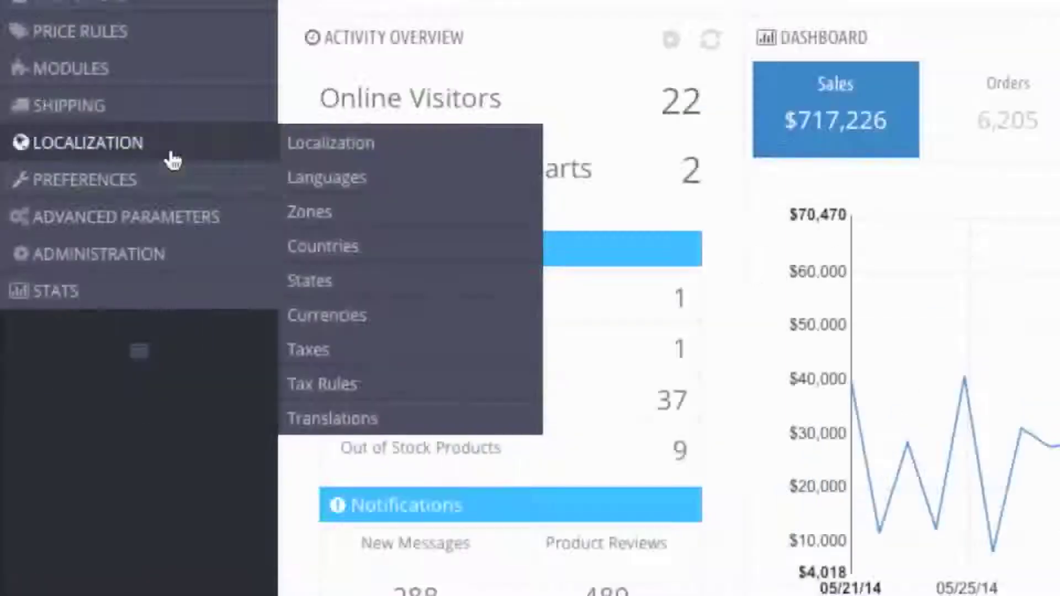
pyautogui.moveTo(331, 142)
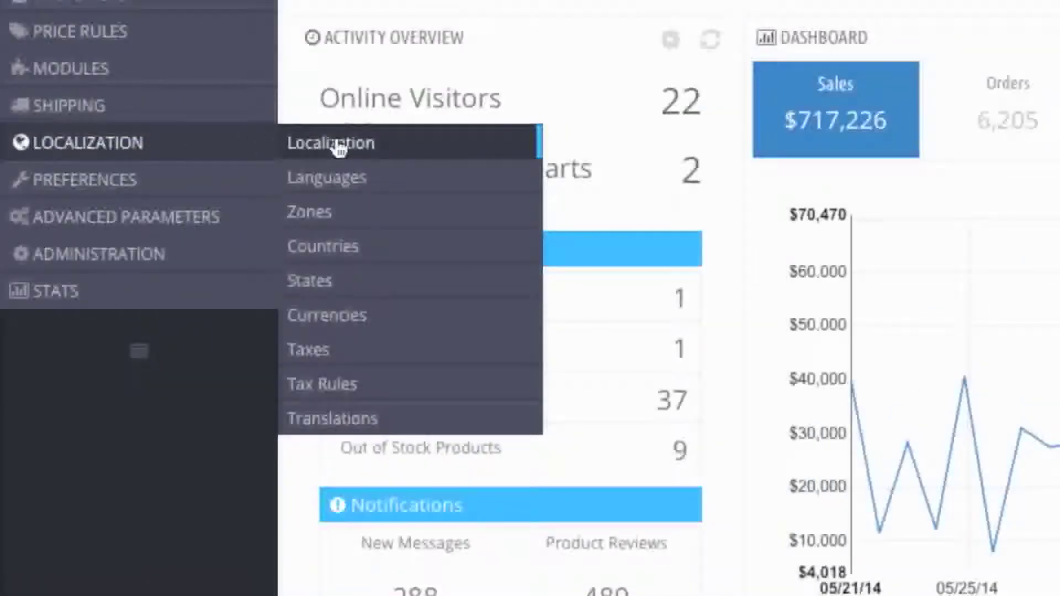
# On the Localization page, pick Brazil from the Import a localization pack dropdown
pyautogui.click(331, 142)
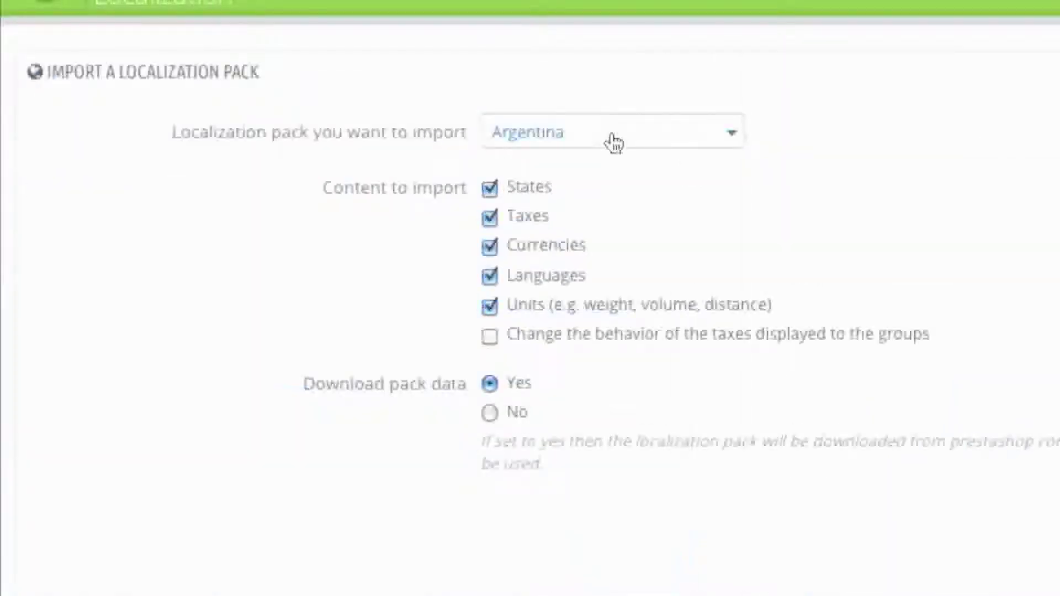
pyautogui.click(611, 132)
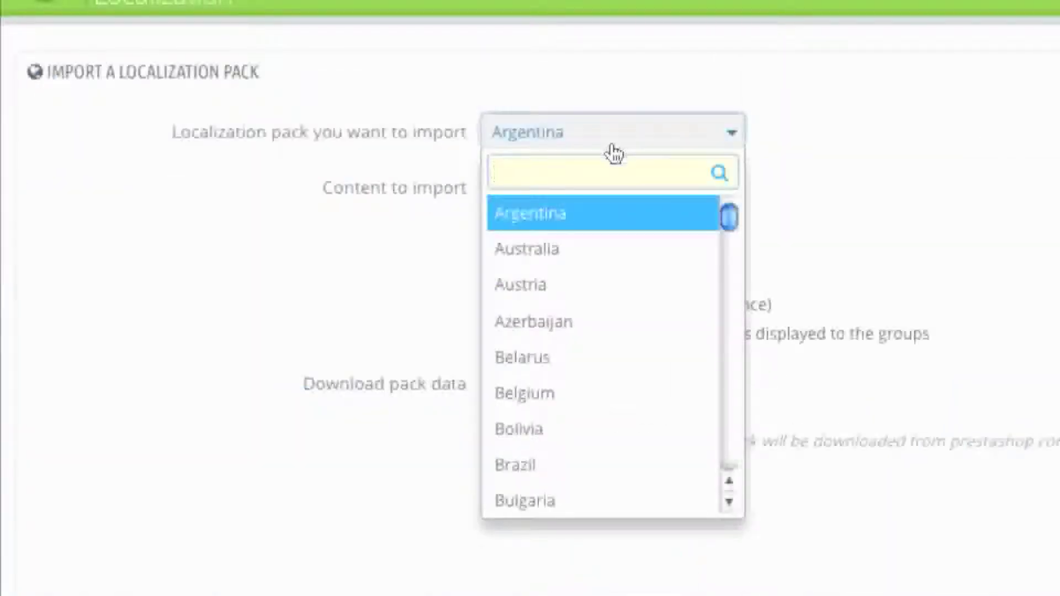
pyautogui.click(515, 465)
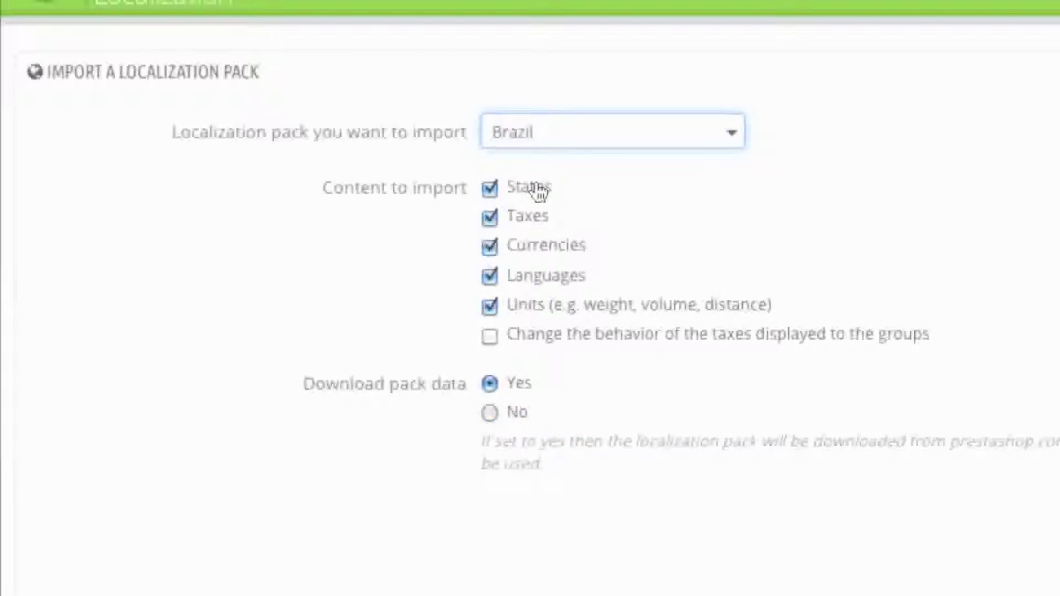
pyautogui.moveTo(612, 253)
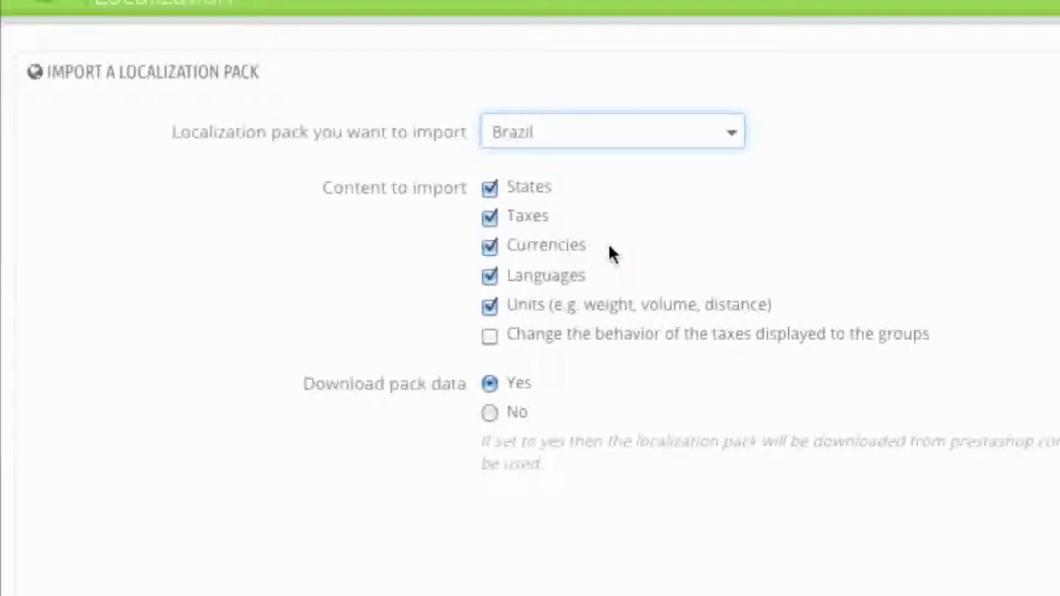
pyautogui.moveTo(527, 372)
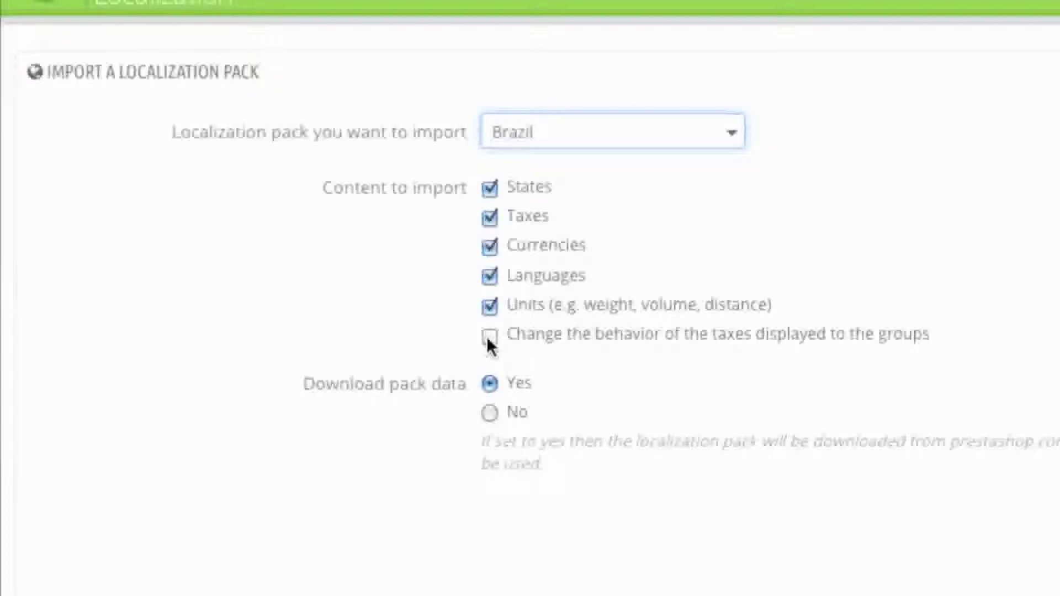
pyautogui.moveTo(497, 344)
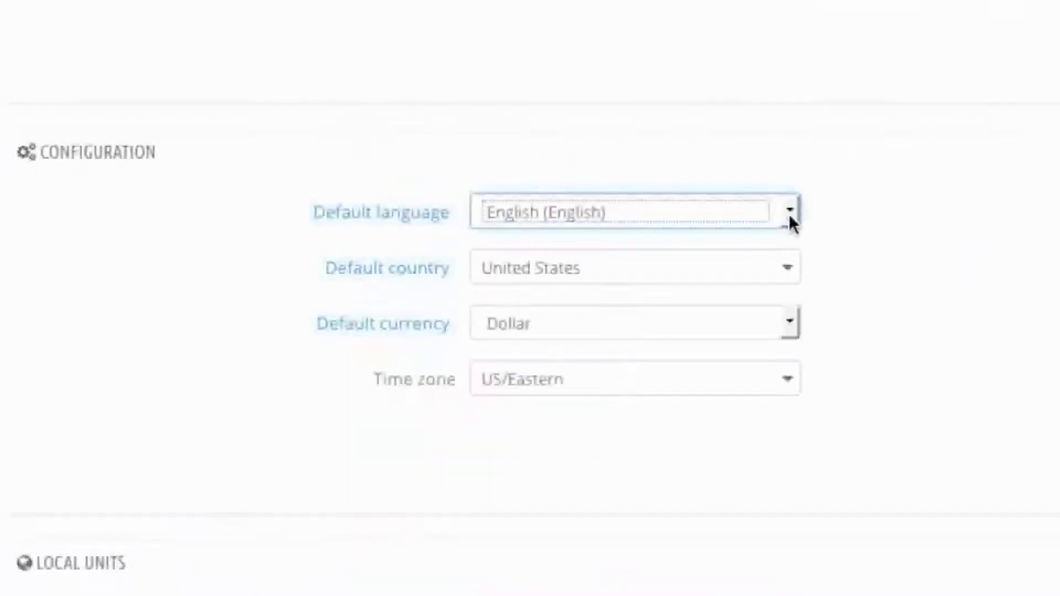
pyautogui.click(788, 212)
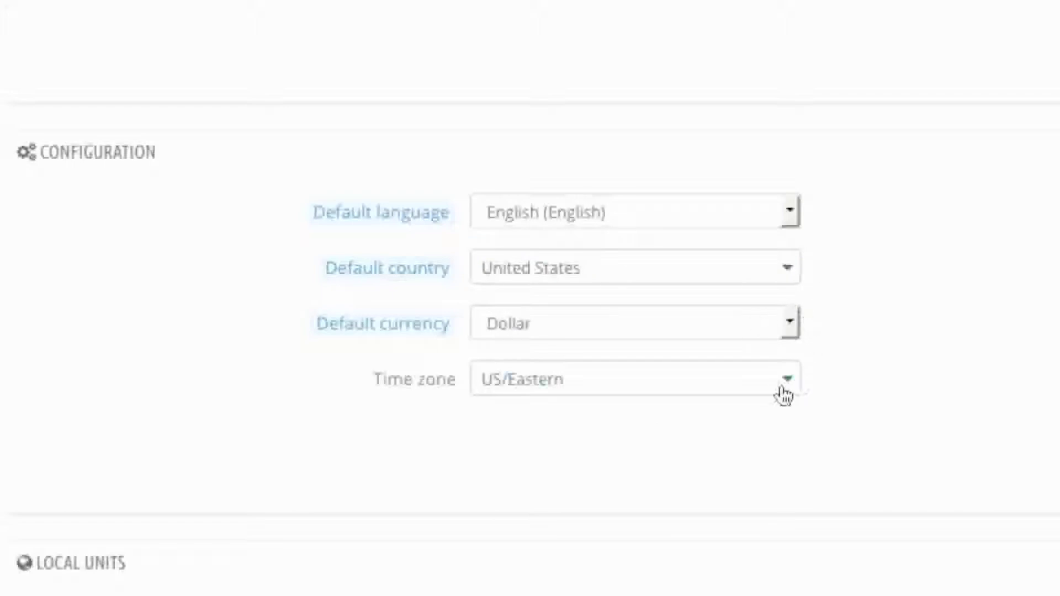
pyautogui.scroll(-3)
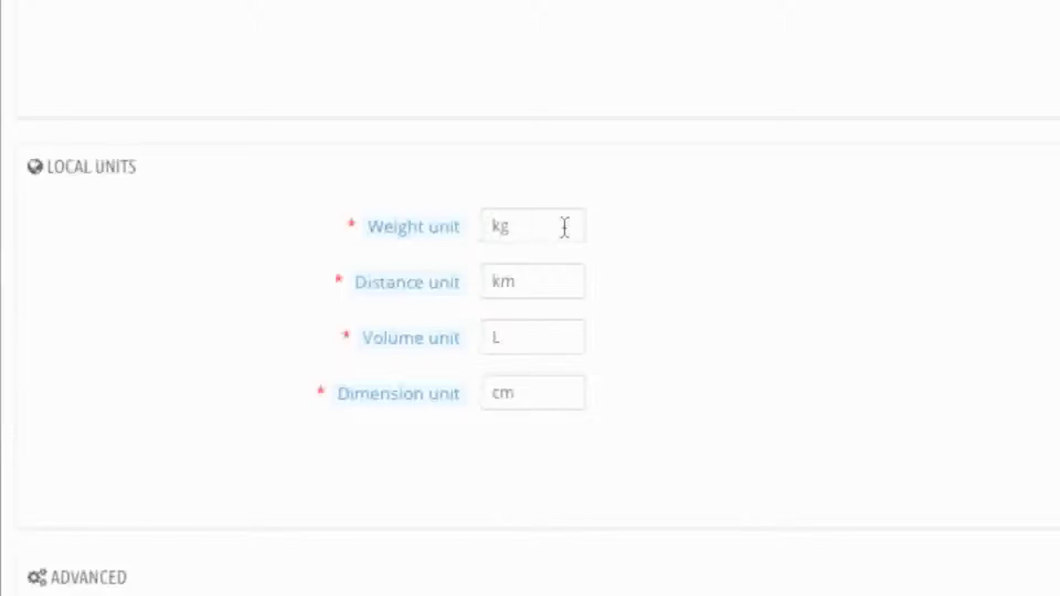
pyautogui.scroll(-3)
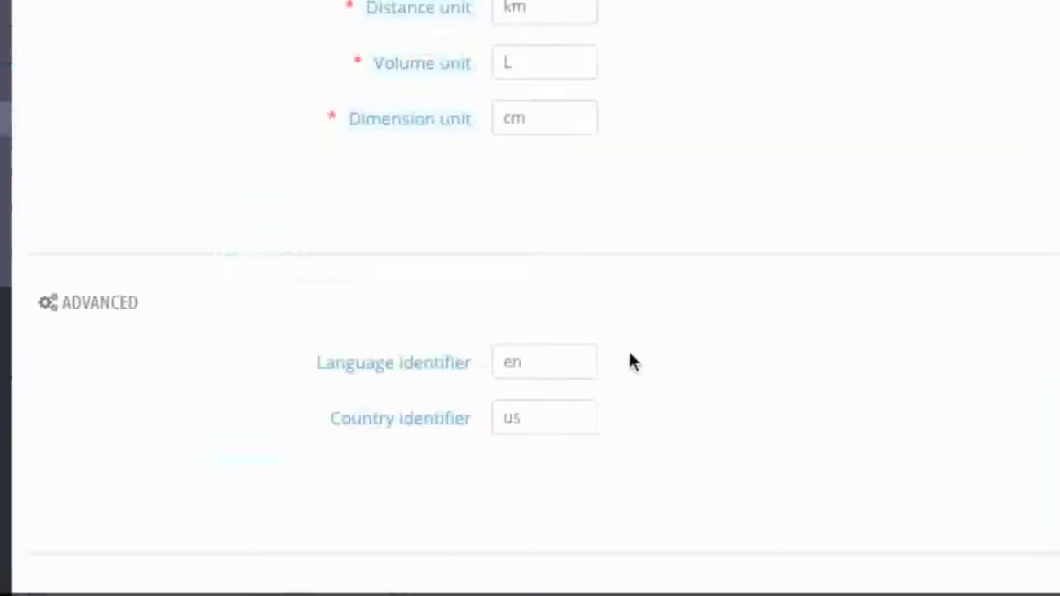
pyautogui.click(544, 362)
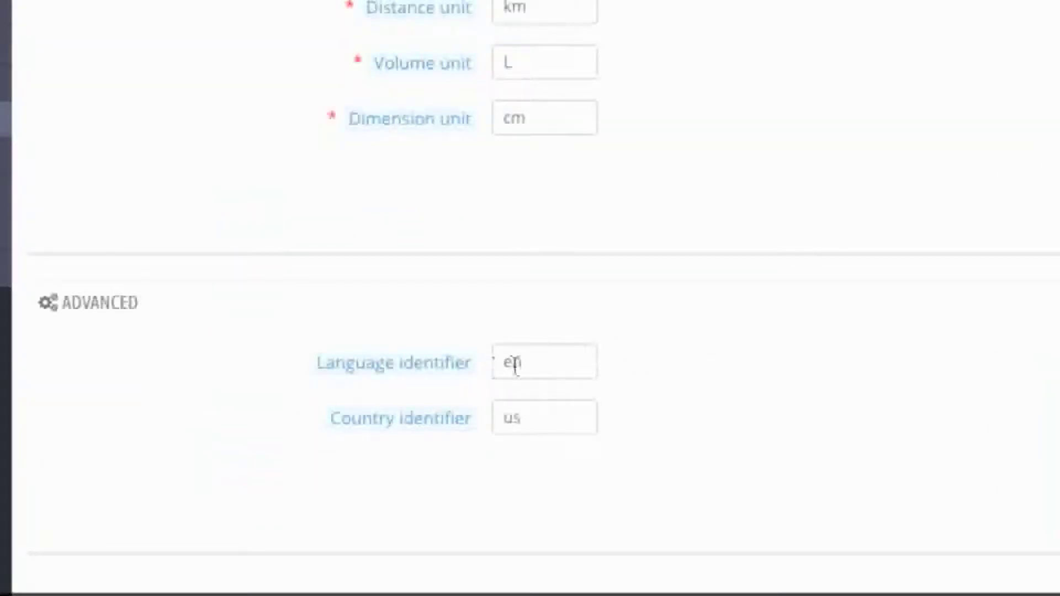
pyautogui.scroll(3)
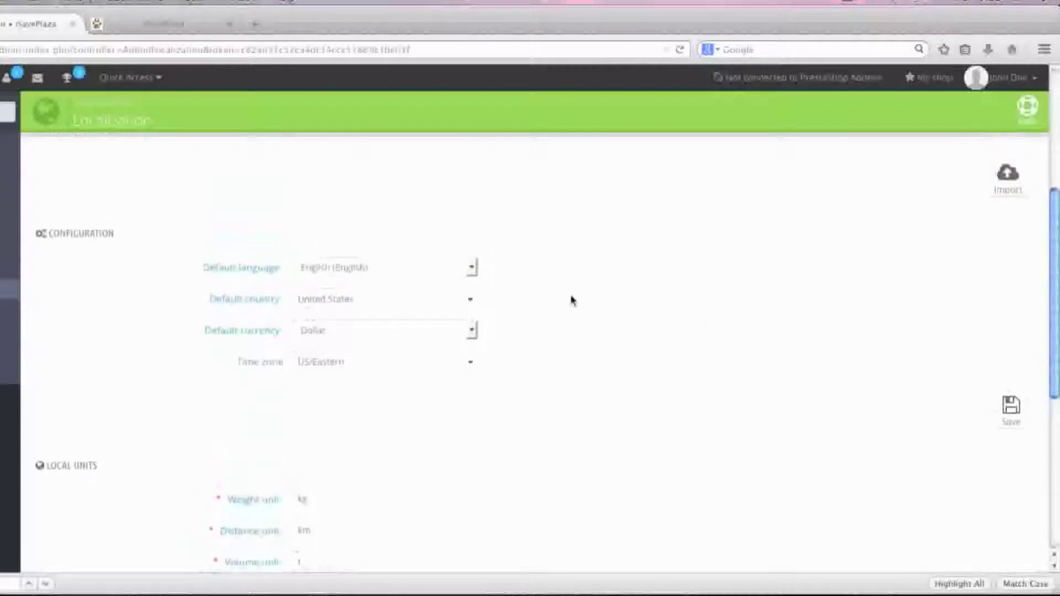
# Set default country to Brazil and currency to Real, and choose a Brazilian time zone
pyautogui.click(470, 267)
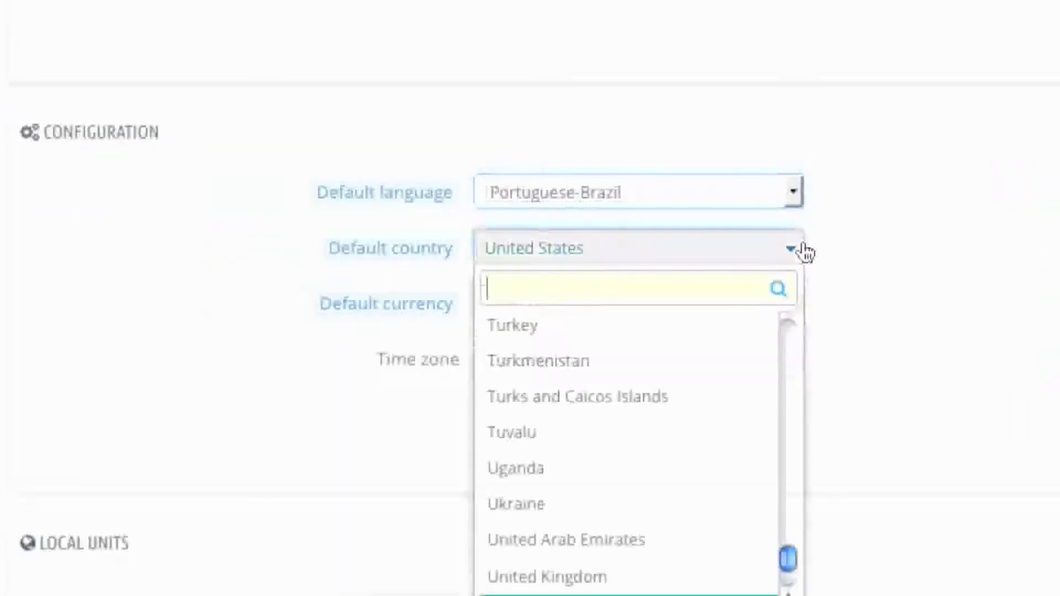
pyautogui.write('b')
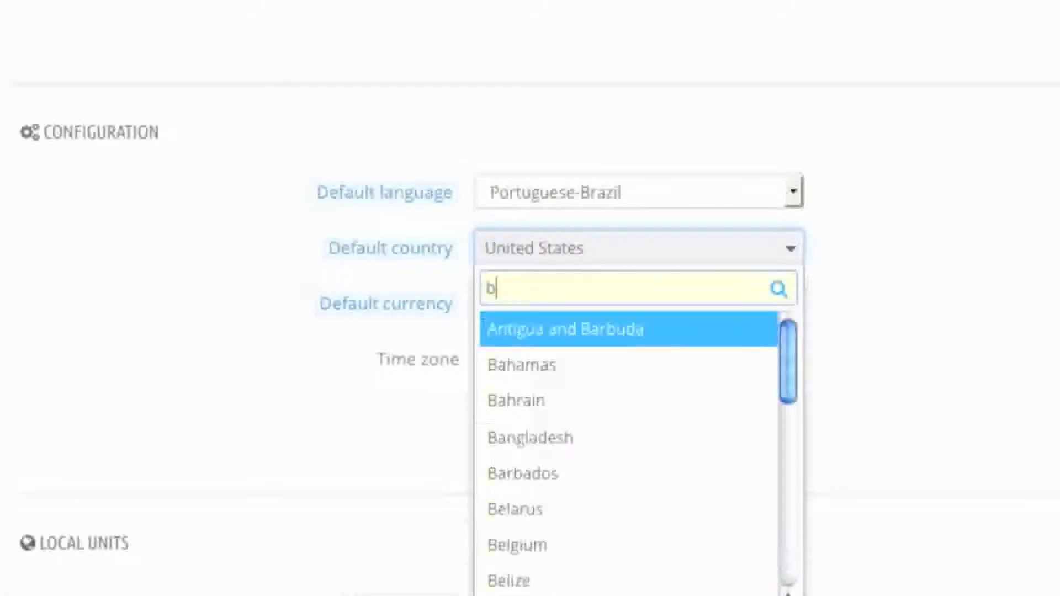
pyautogui.write('r')
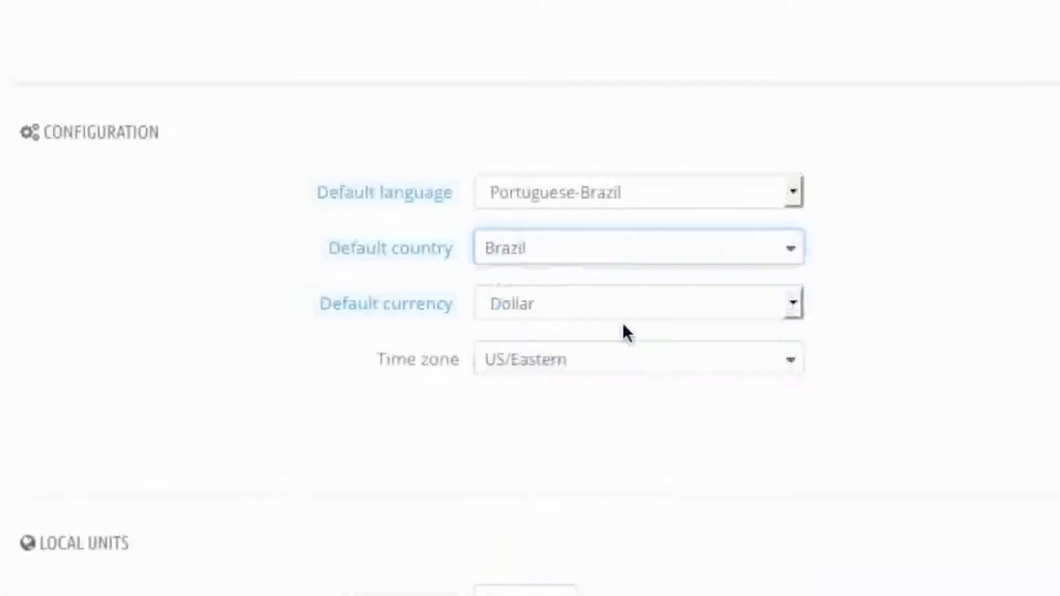
pyautogui.click(636, 303)
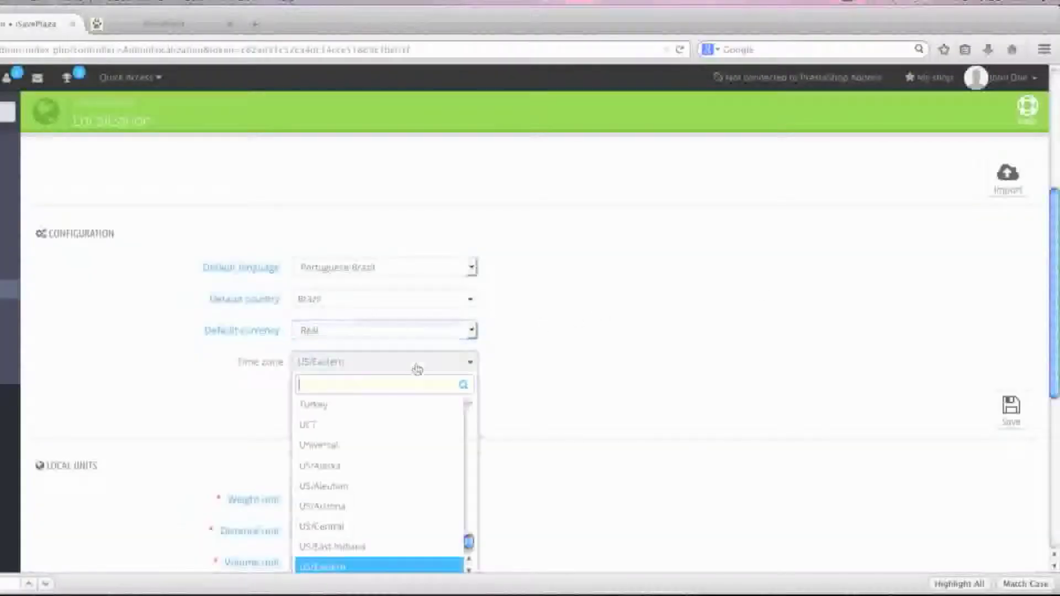
pyautogui.scroll(3)
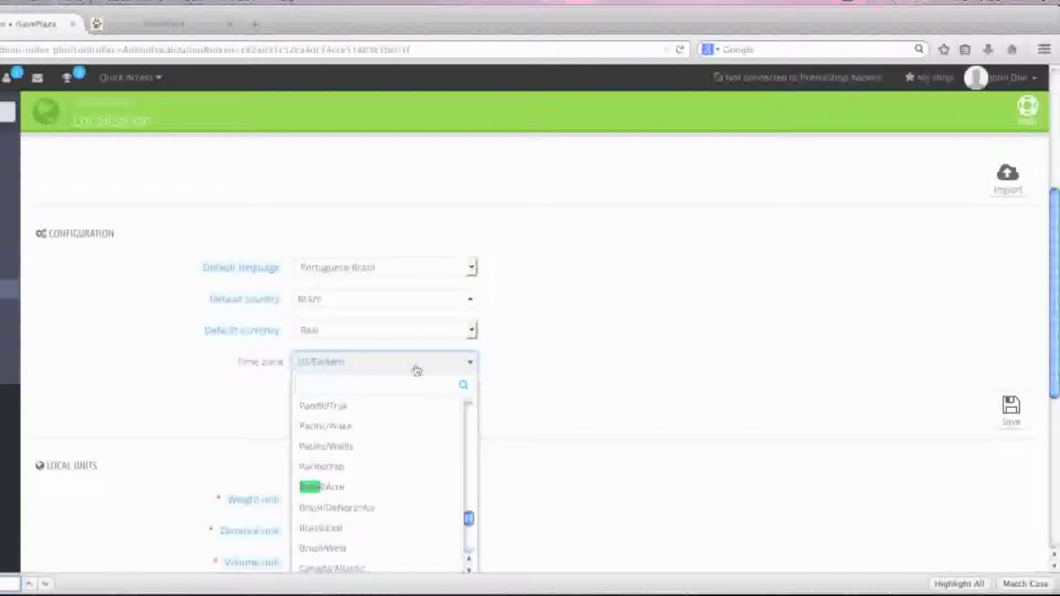
pyautogui.click(326, 487)
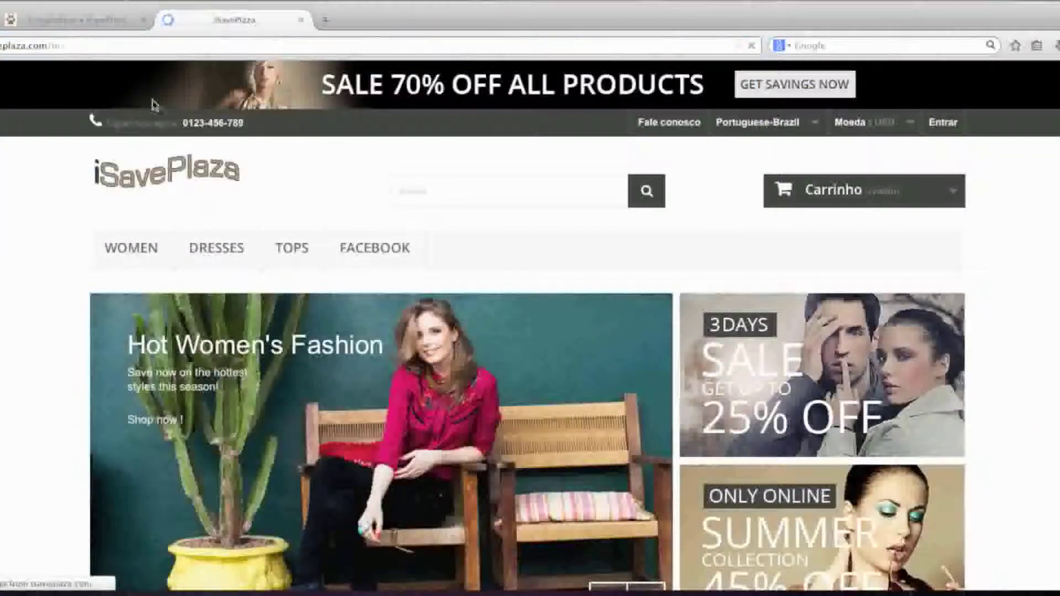
pyautogui.scroll(-3)
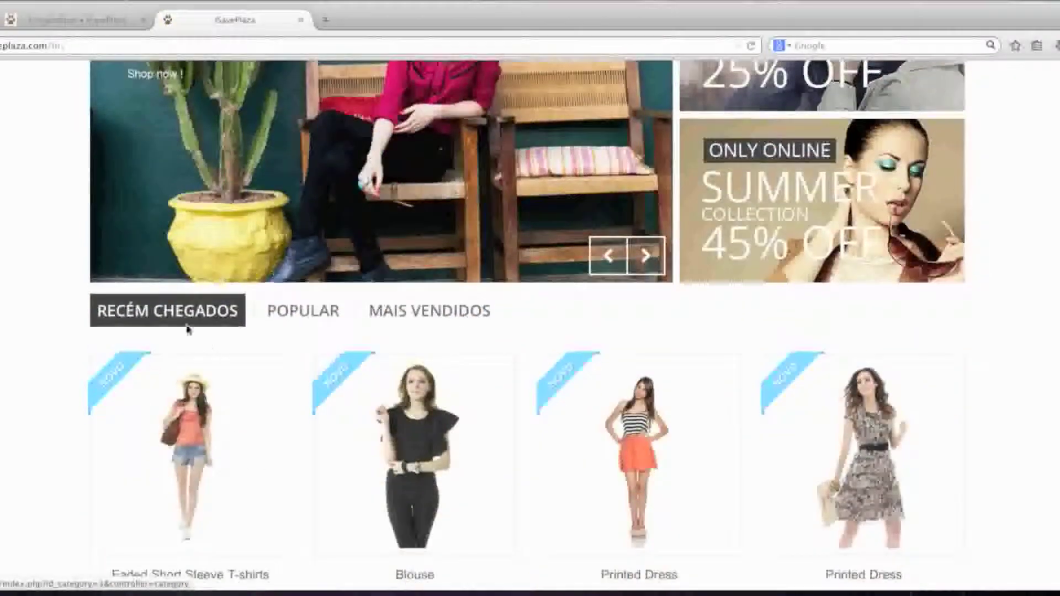
pyautogui.scroll(3)
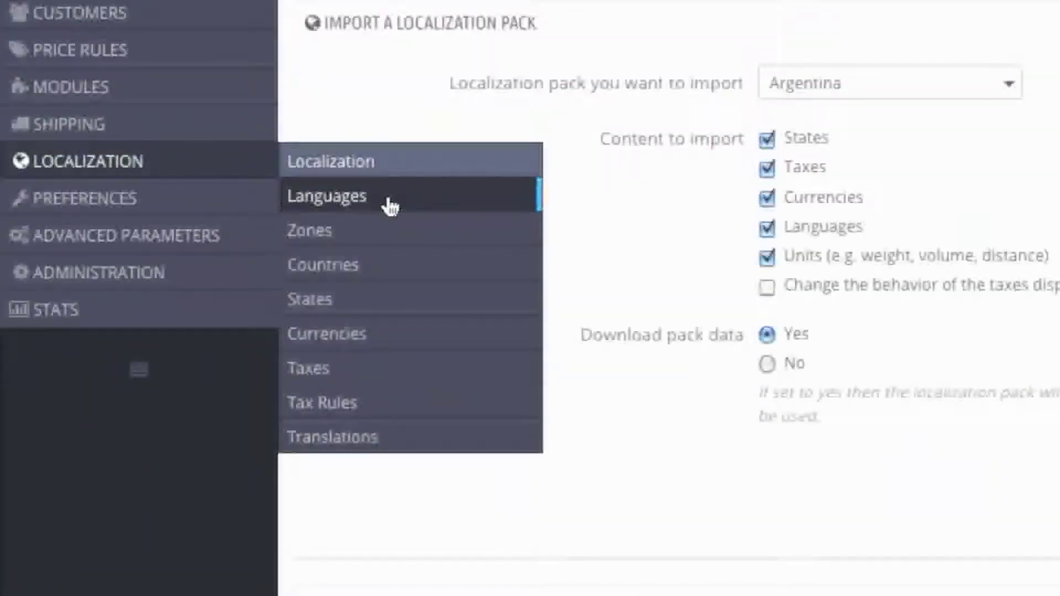
# Disable English in the Languages list, then scroll the Portuguese-Brazil storefront
pyautogui.click(326, 196)
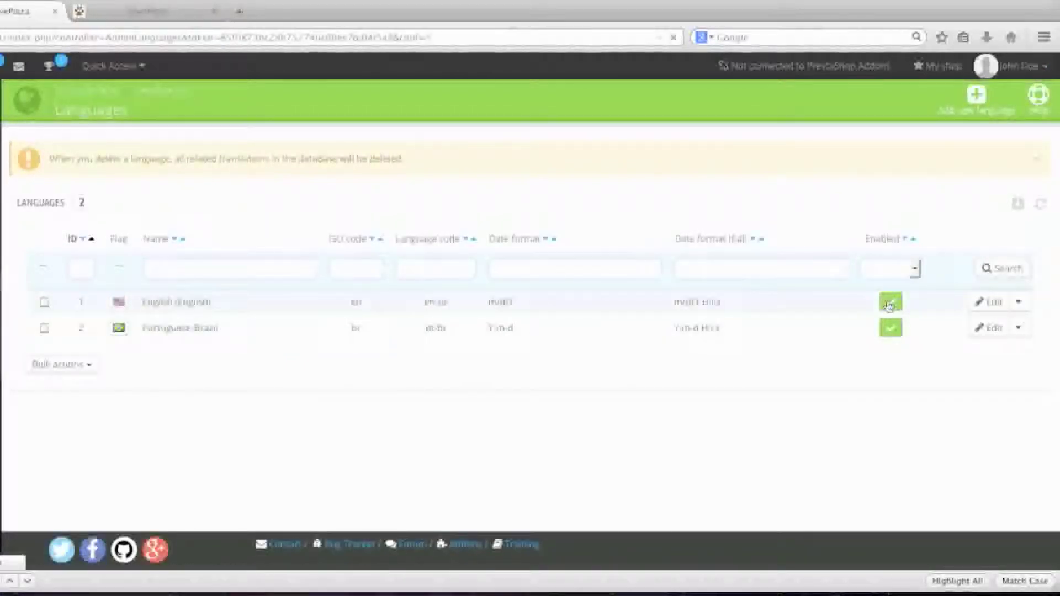
pyautogui.click(891, 301)
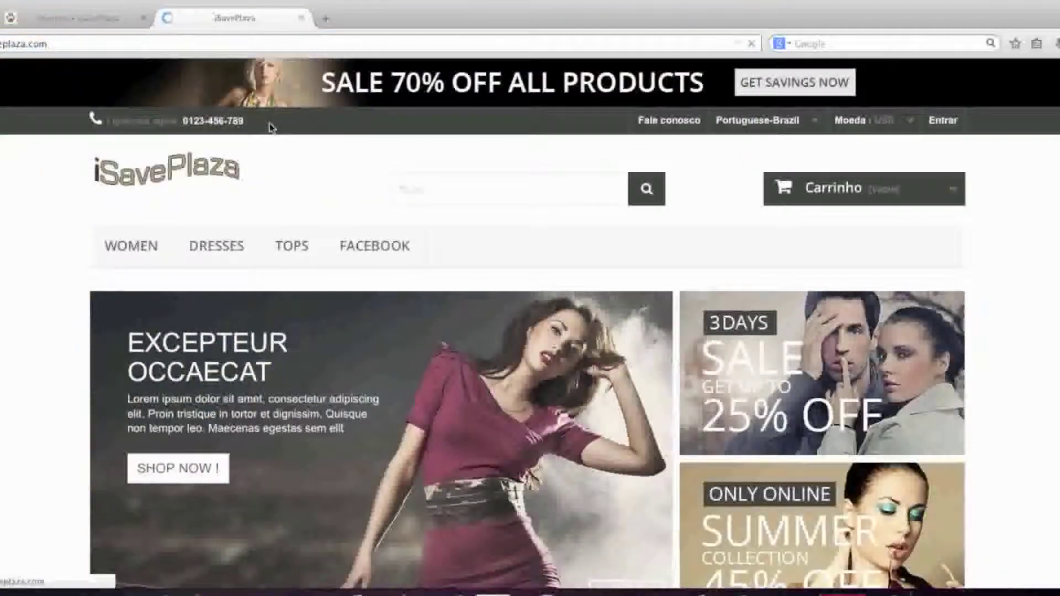
pyautogui.scroll(-3)
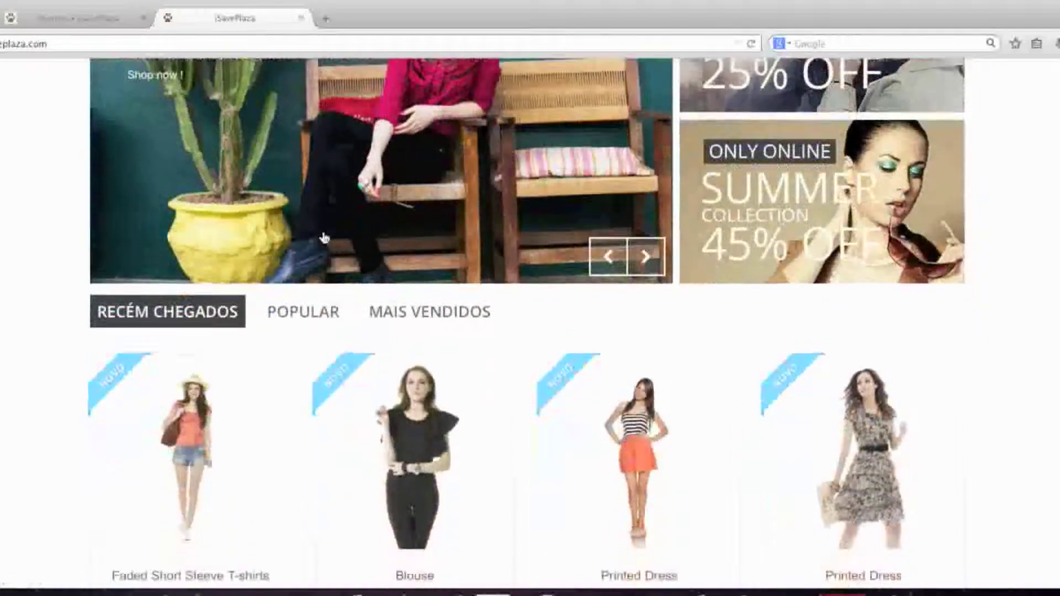
pyautogui.scroll(3)
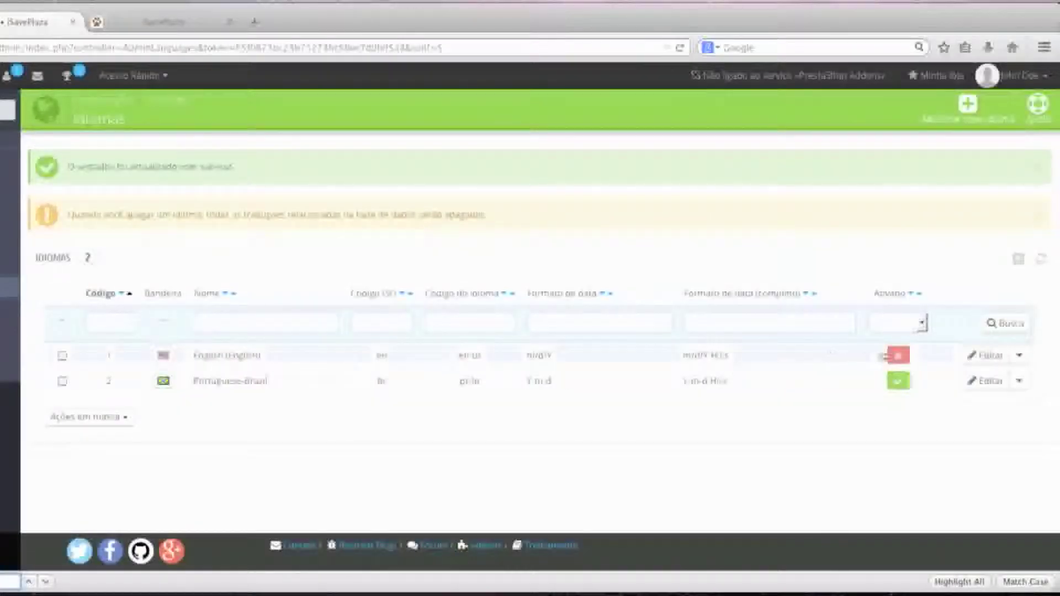
# Re-enable English and reload the storefront to check its header
pyautogui.click(897, 355)
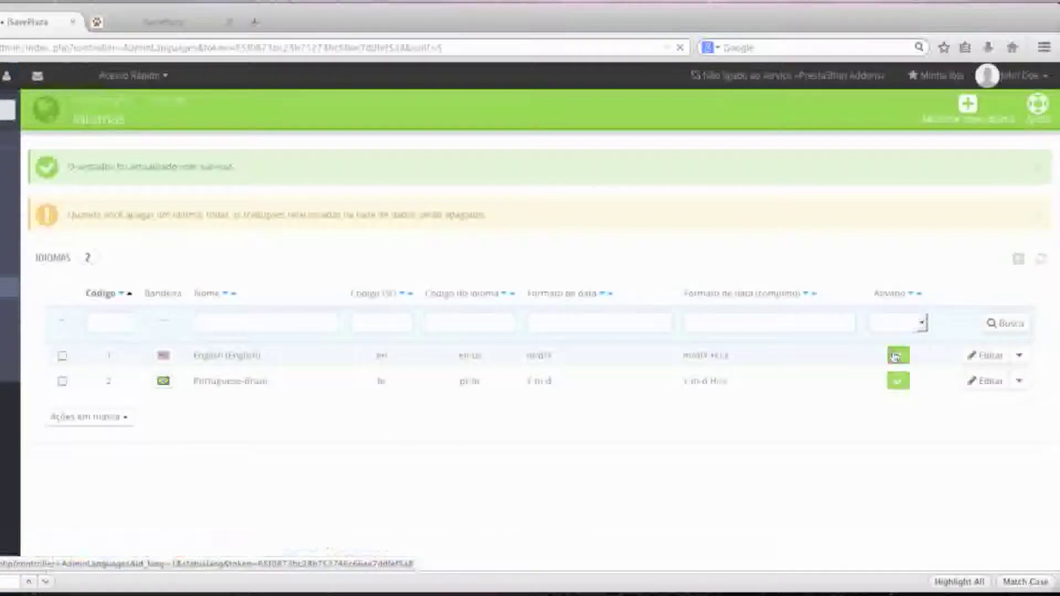
pyautogui.click(238, 15)
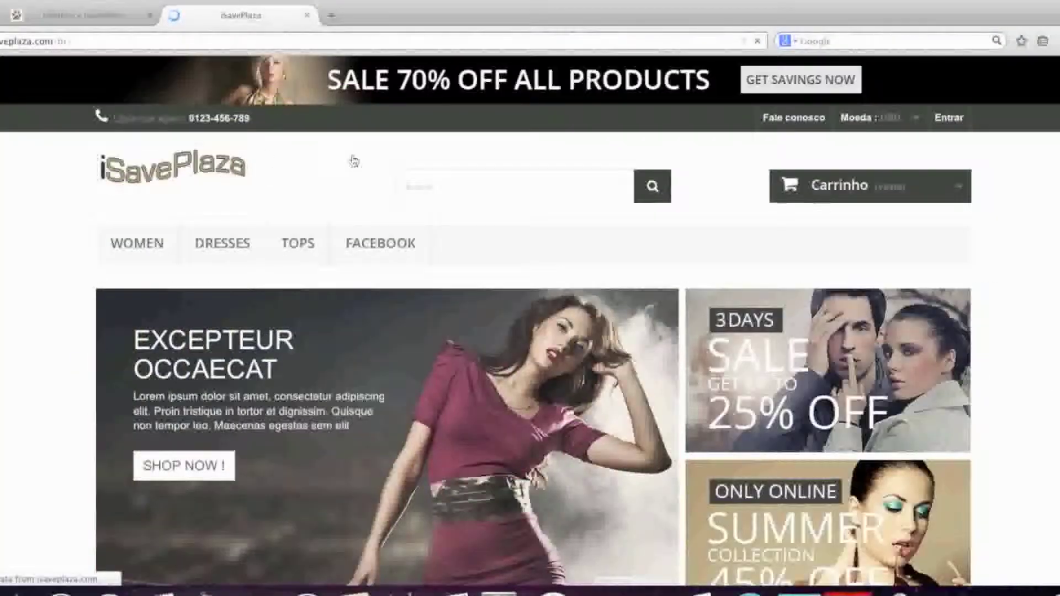
pyautogui.click(873, 117)
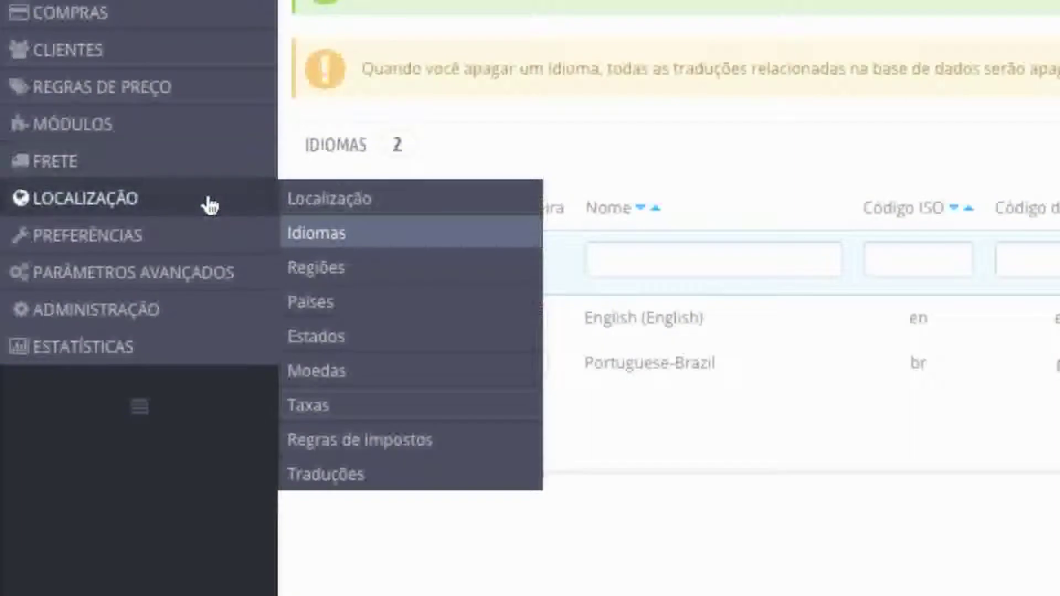
pyautogui.moveTo(331, 198)
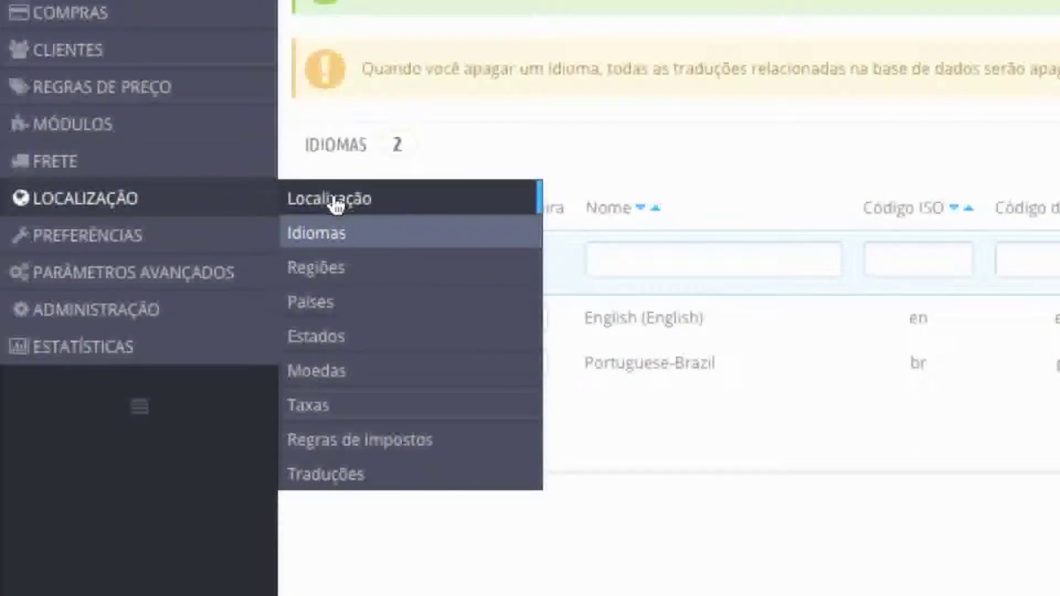
# Save defaults as United States, Dollar and US/Eastern time, then view the storefront
pyautogui.click(330, 198)
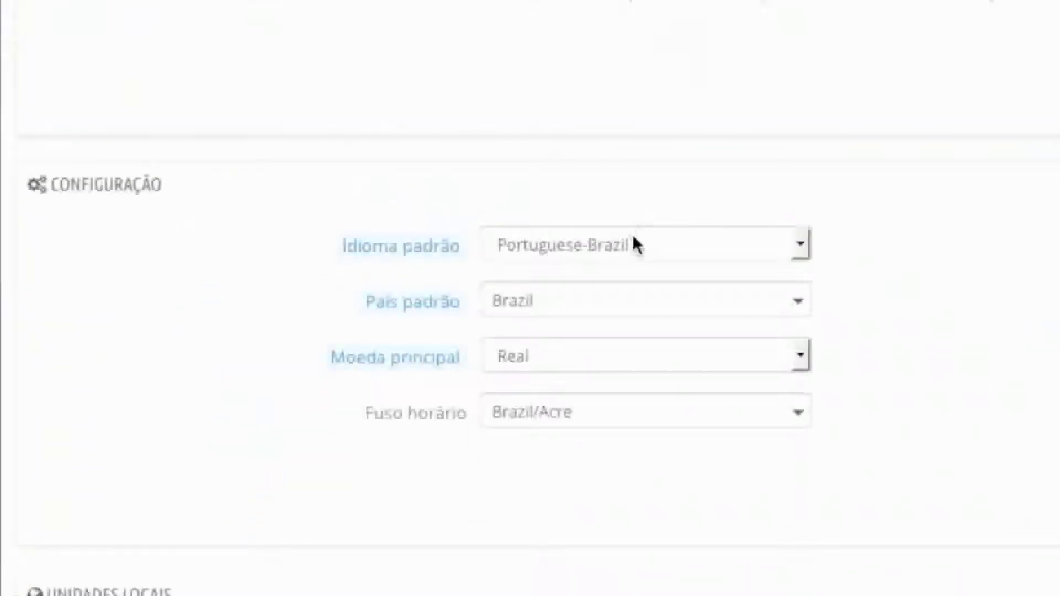
pyautogui.click(642, 301)
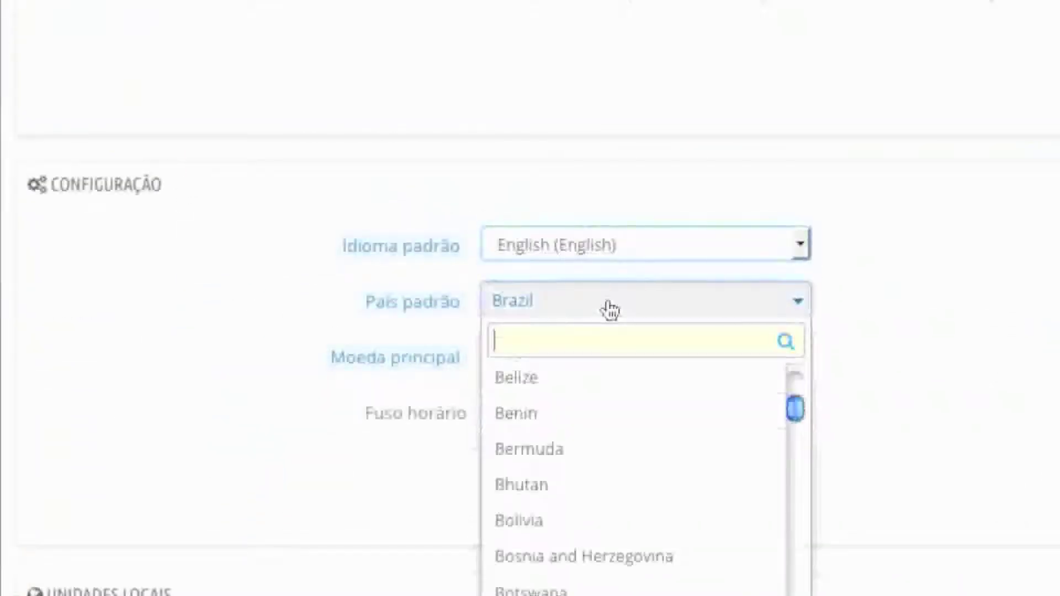
pyautogui.write('un')
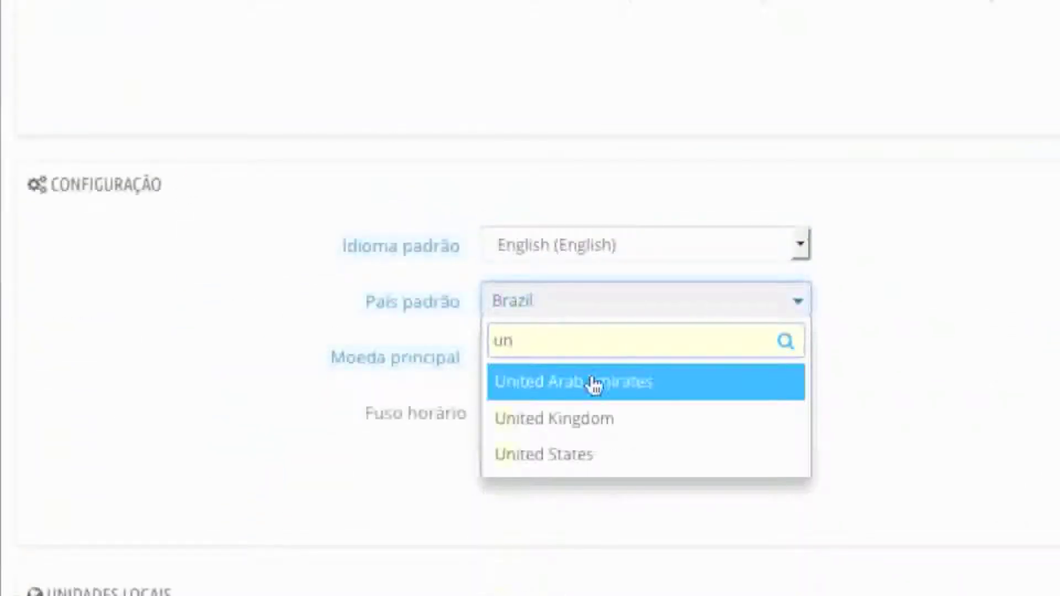
pyautogui.click(544, 454)
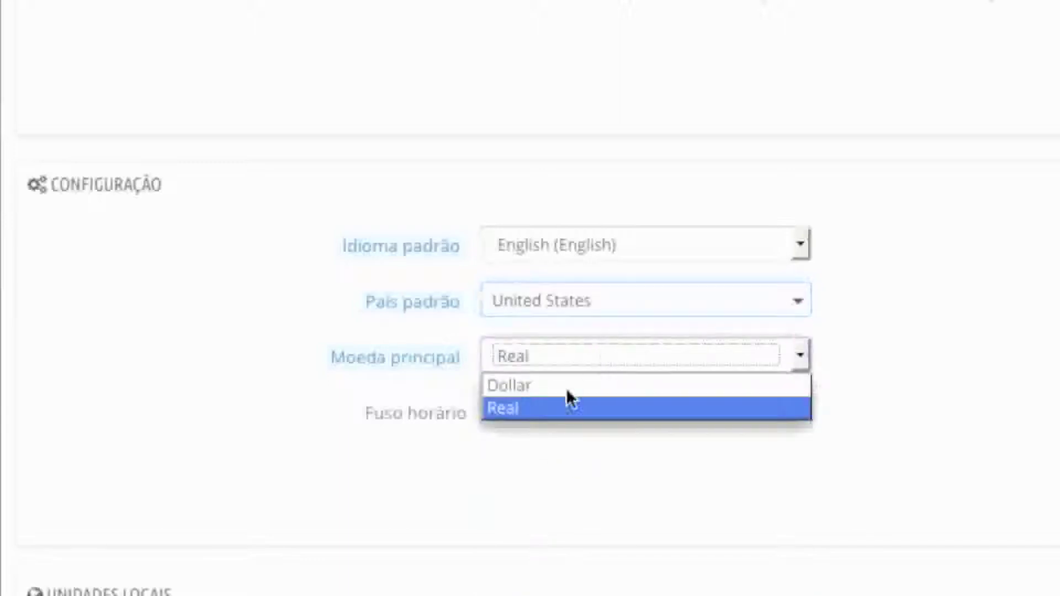
pyautogui.click(509, 386)
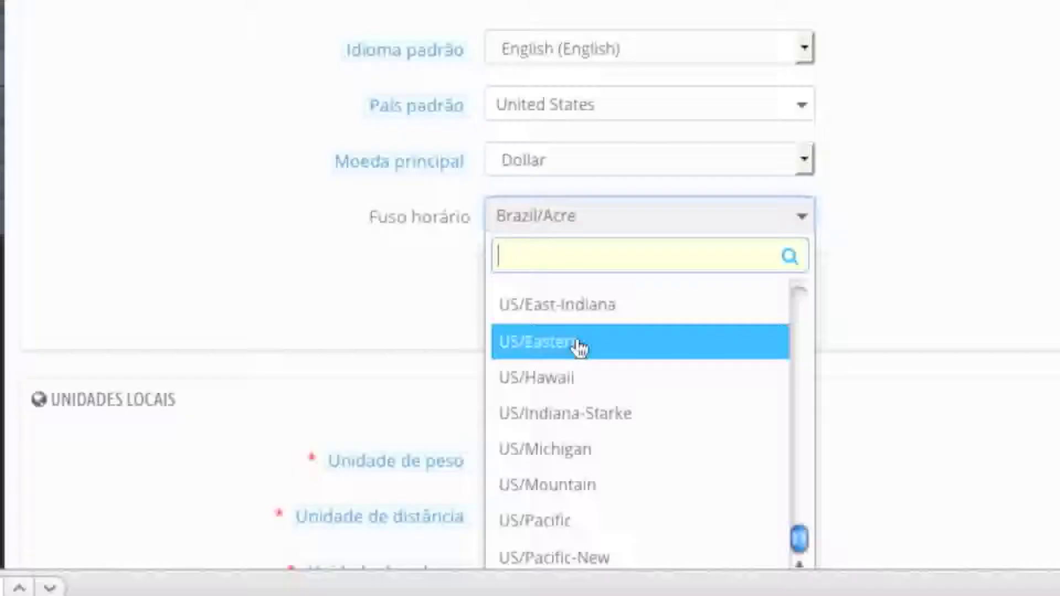
pyautogui.click(574, 343)
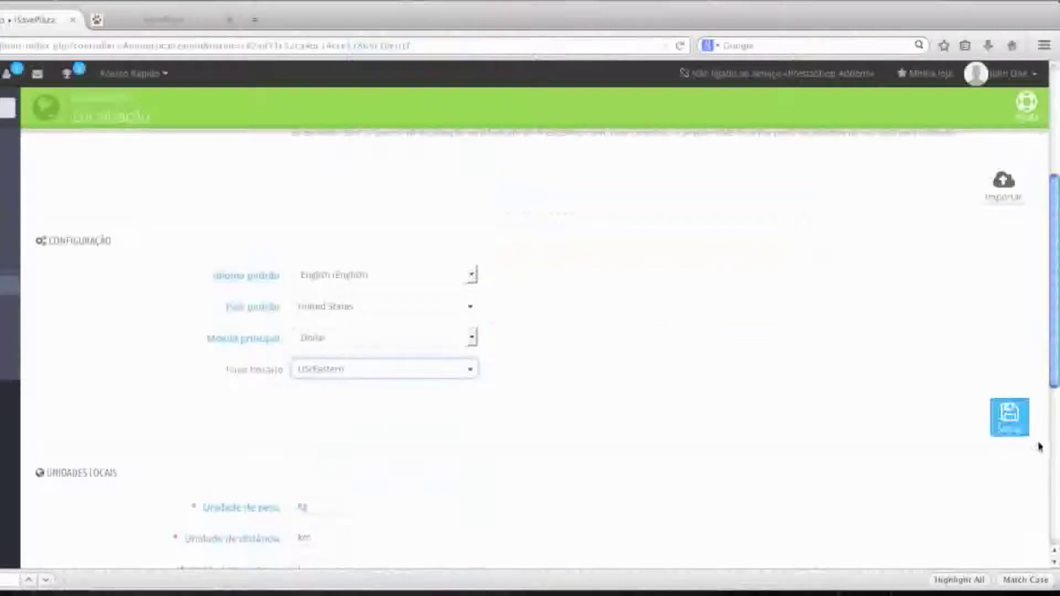
pyautogui.click(1008, 417)
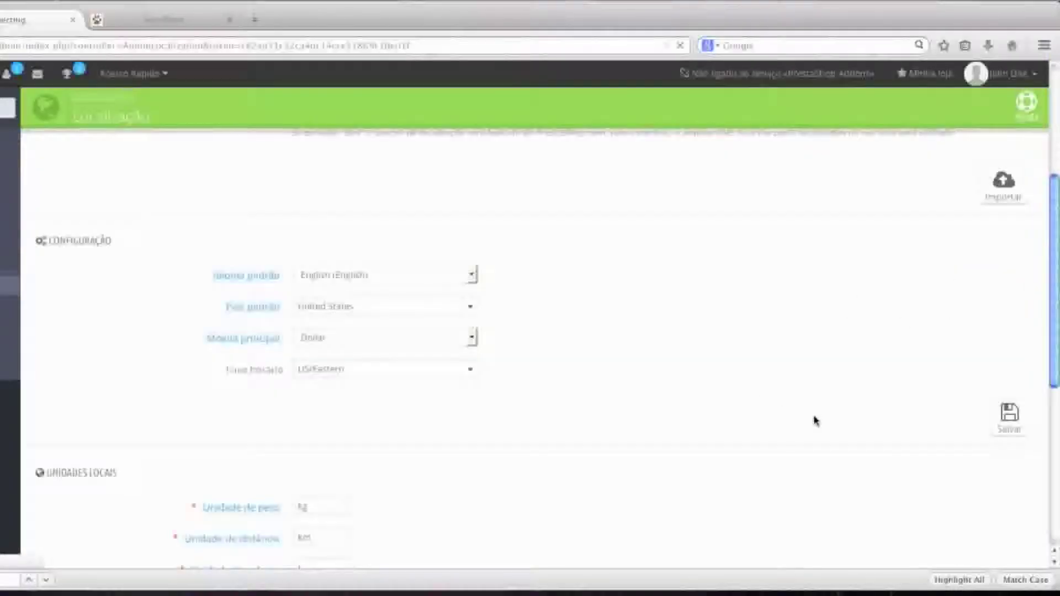
pyautogui.click(1008, 416)
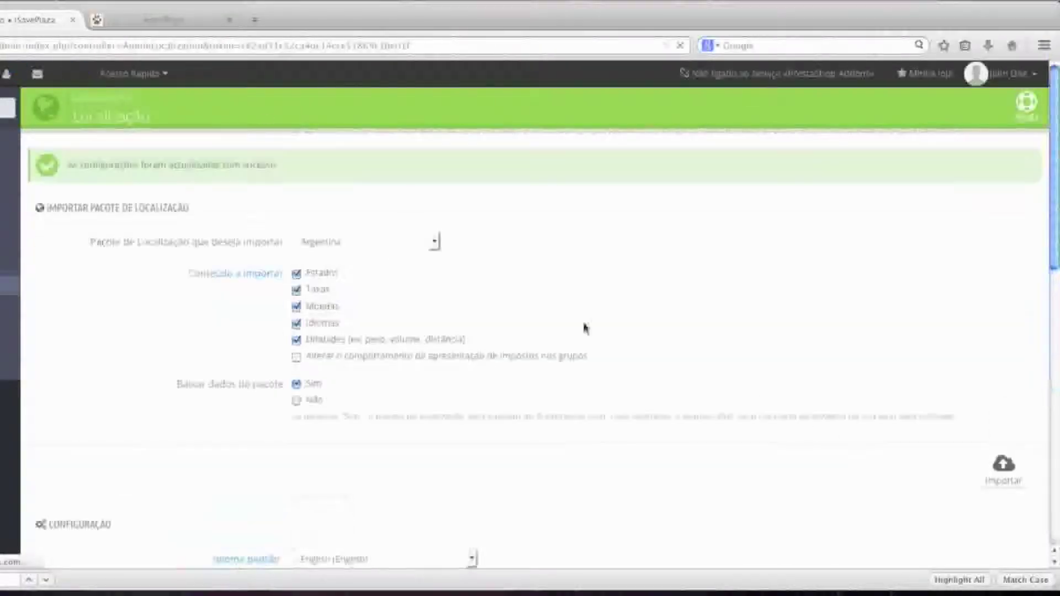
pyautogui.click(233, 22)
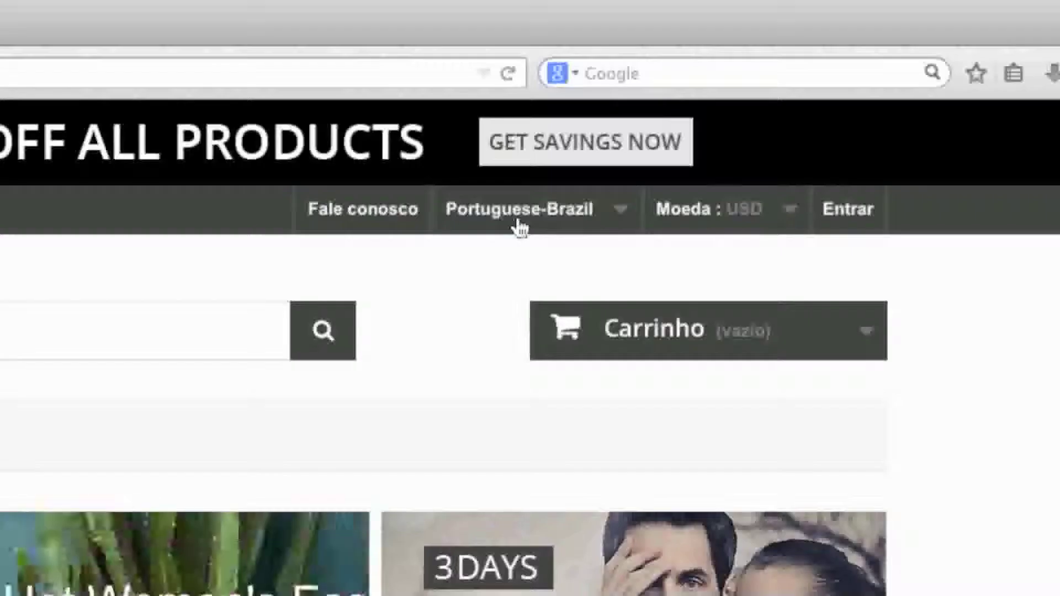
# Switch the storefront language to English and scroll back to the top
pyautogui.click(527, 208)
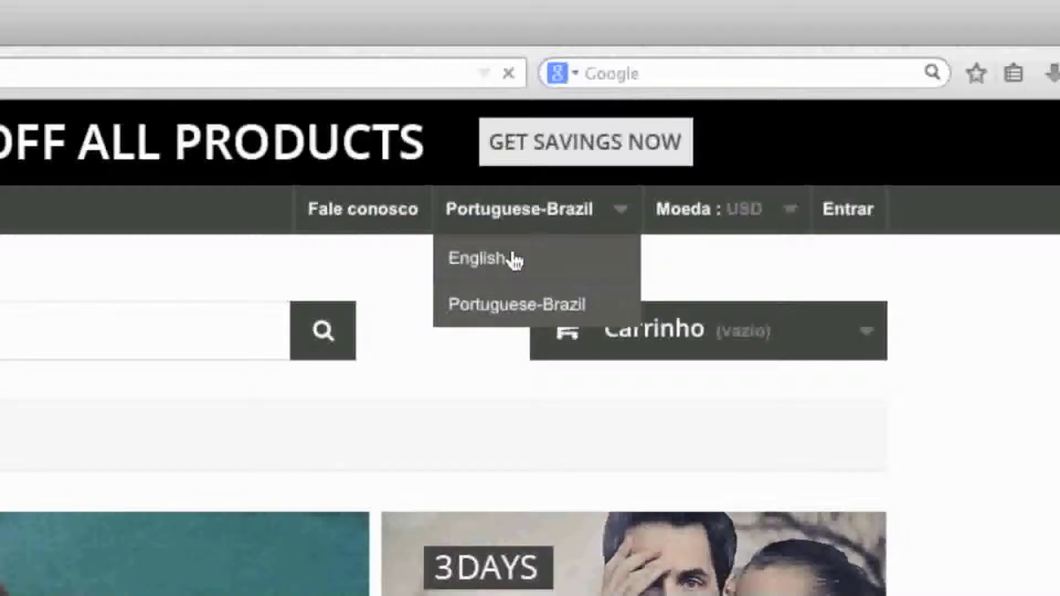
pyautogui.click(480, 258)
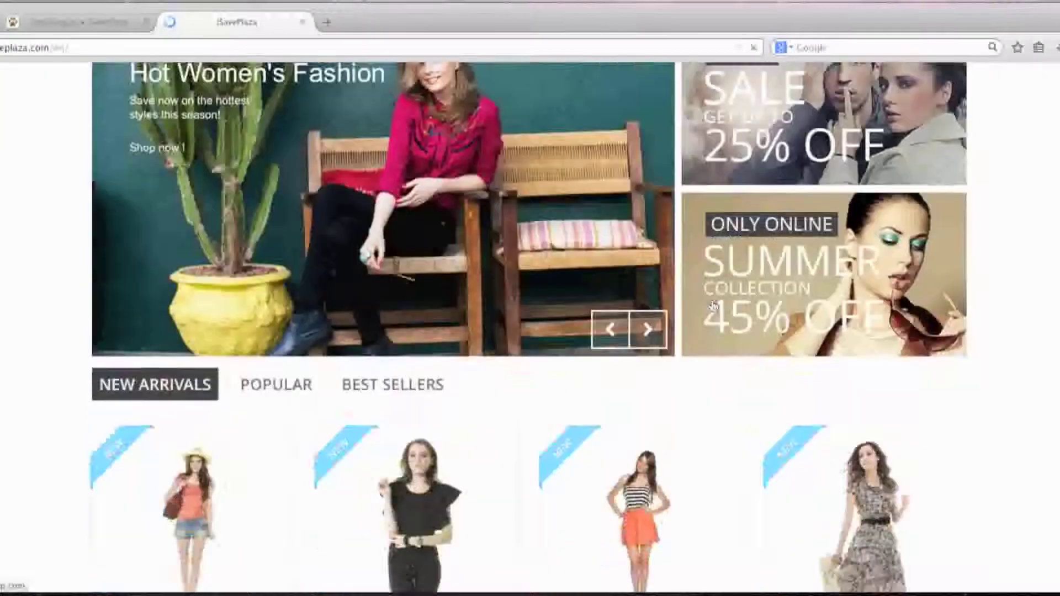
pyautogui.scroll(3)
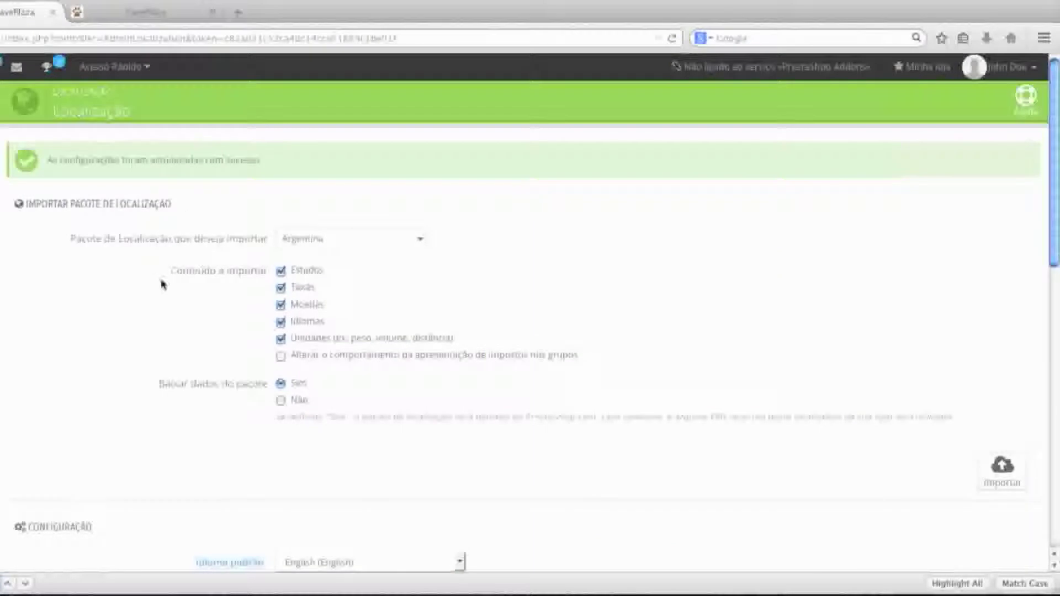
pyautogui.moveTo(19, 310)
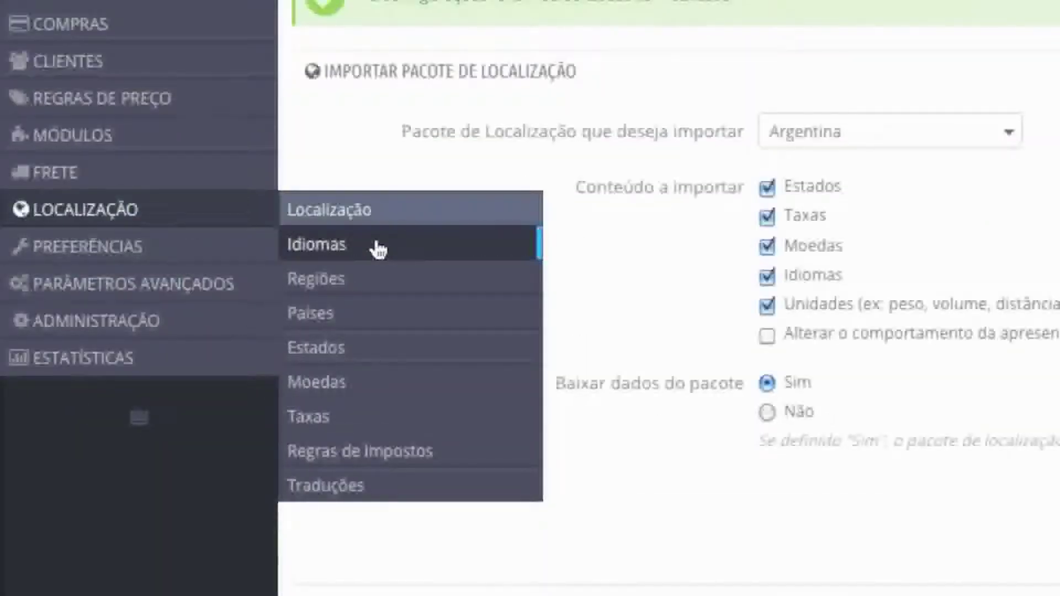
# Disable Portuguese-Brazil in the Languages list and check the storefront
pyautogui.click(316, 244)
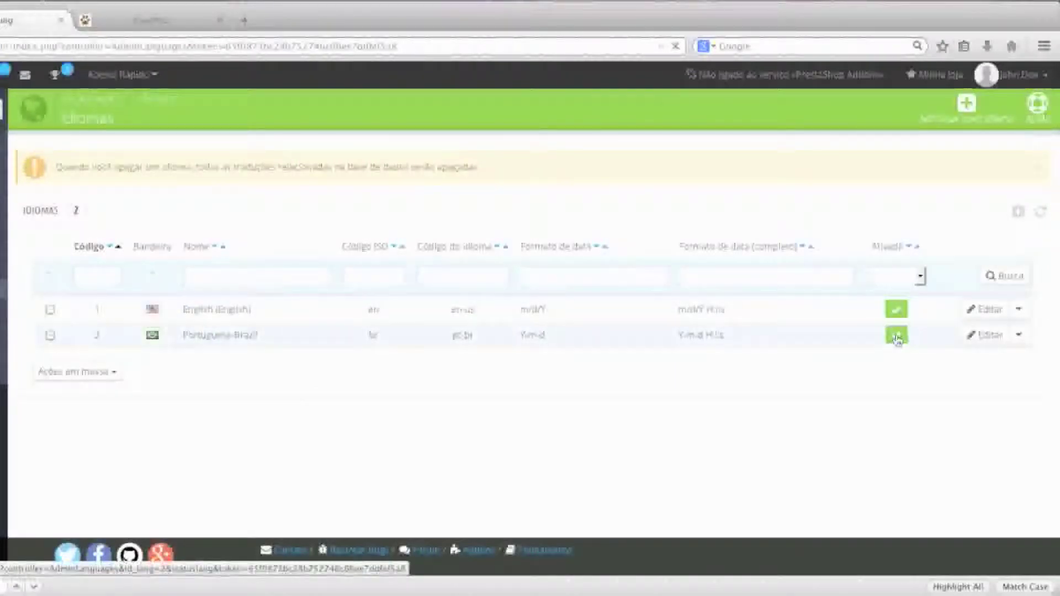
pyautogui.click(895, 336)
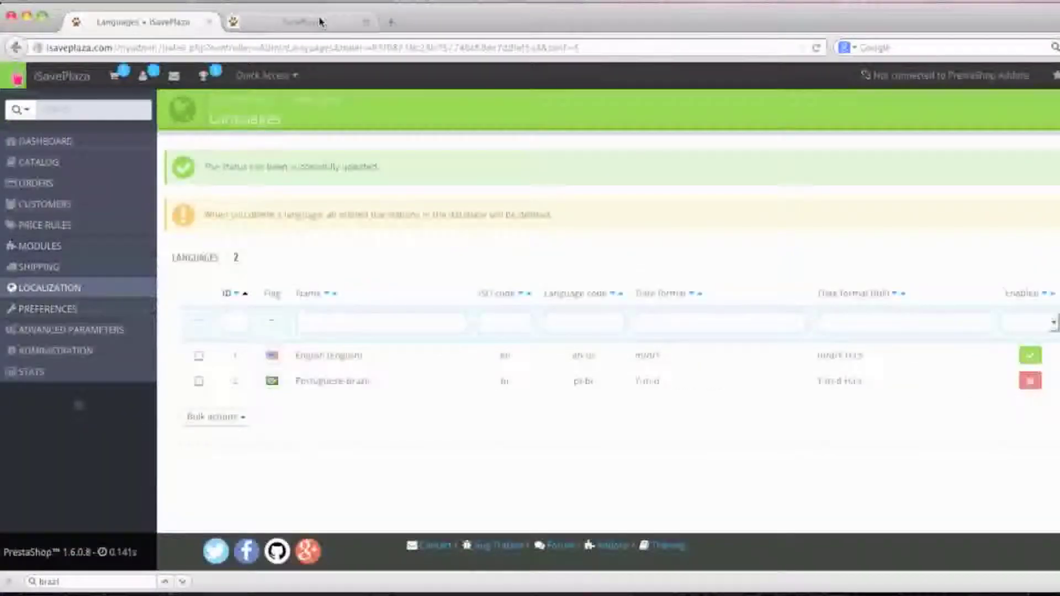
pyautogui.click(233, 21)
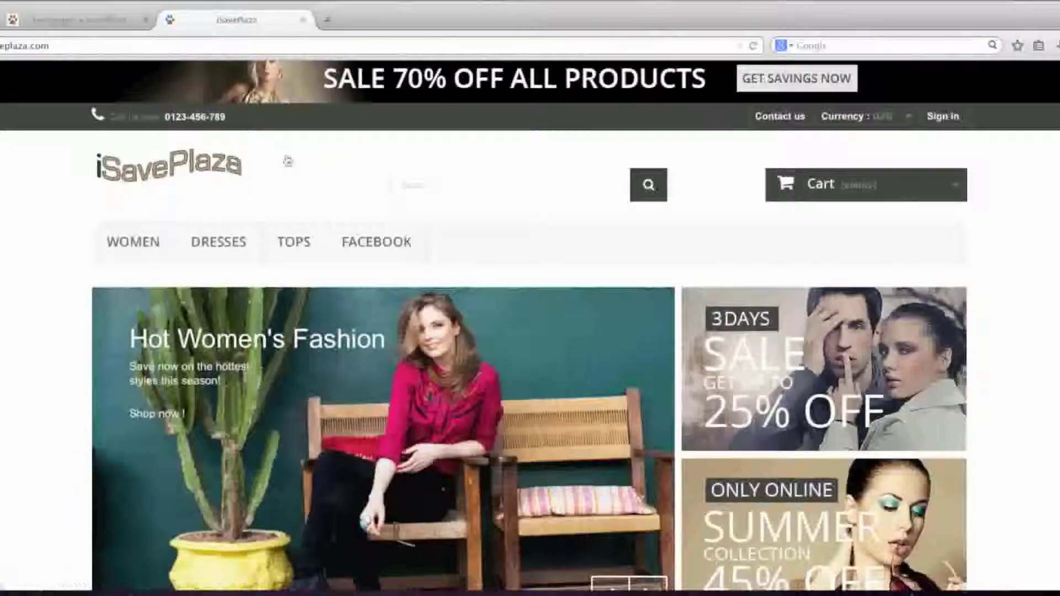
pyautogui.scroll(-3)
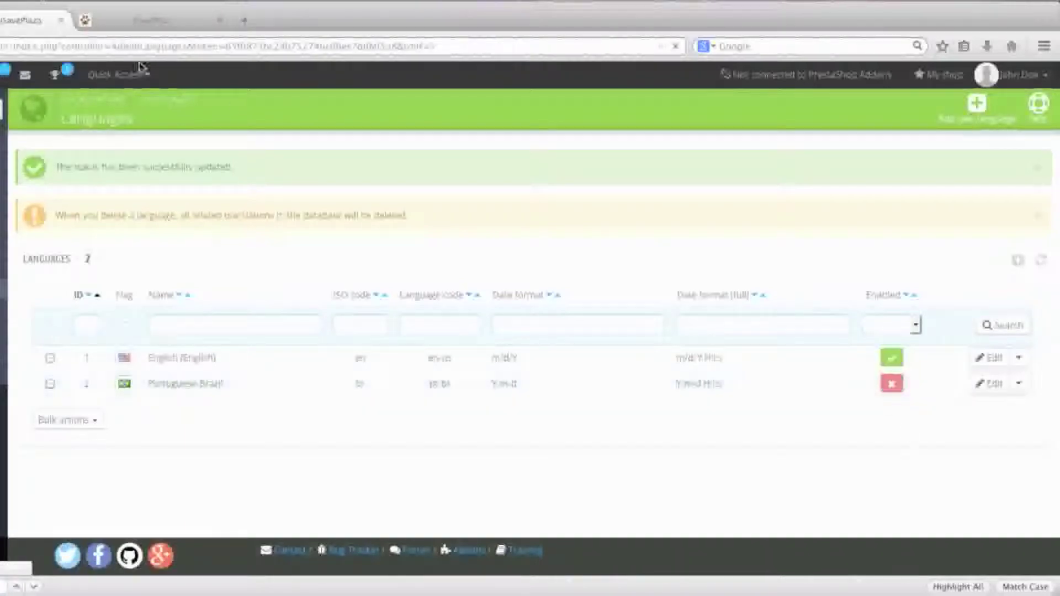
pyautogui.click(233, 21)
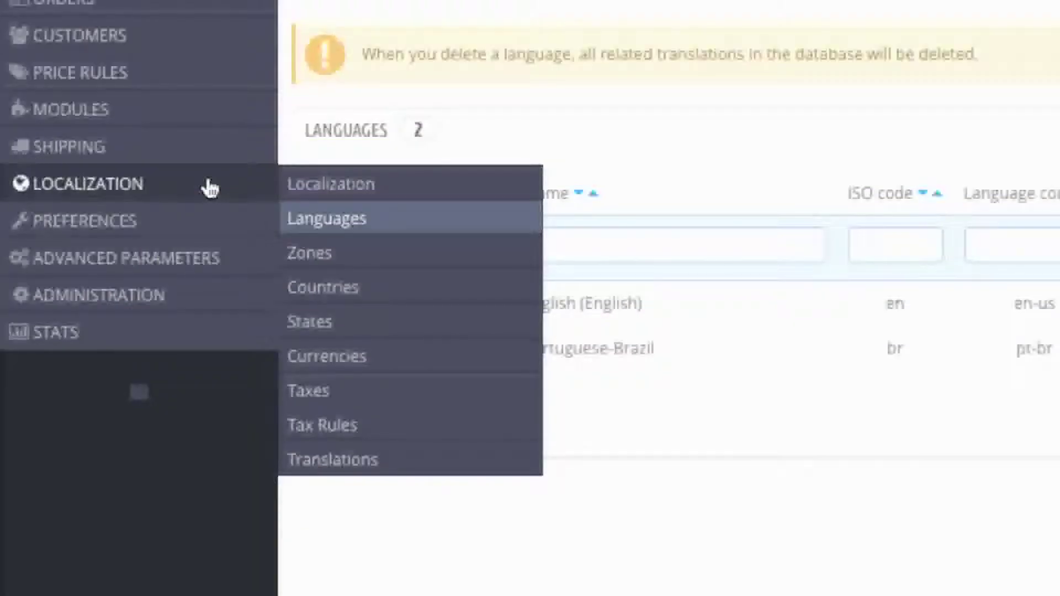
pyautogui.moveTo(326, 252)
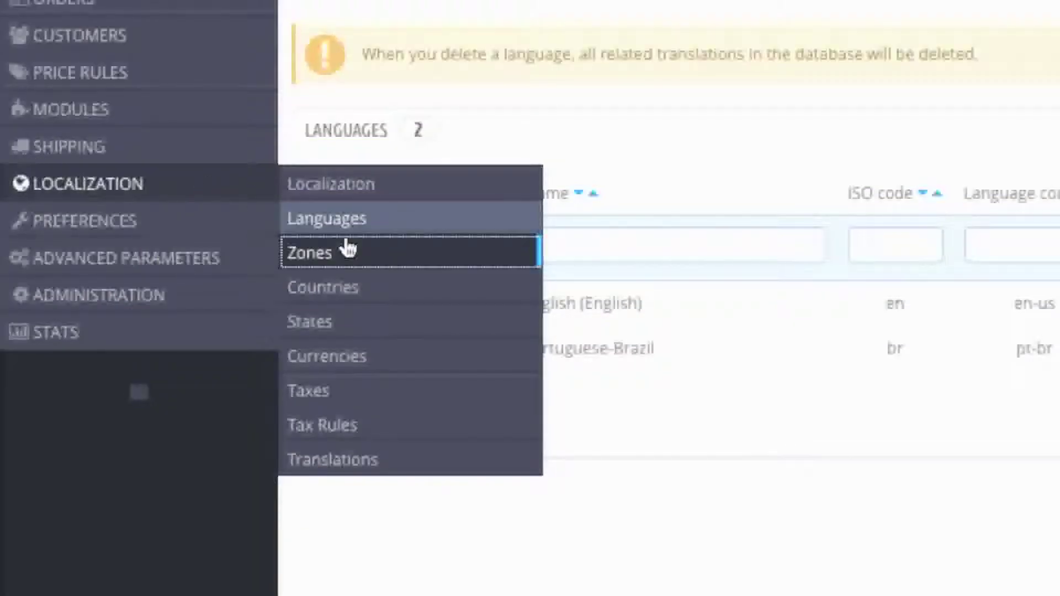
# Open the Zones list and the new zone form, then the Countries list
pyautogui.click(309, 252)
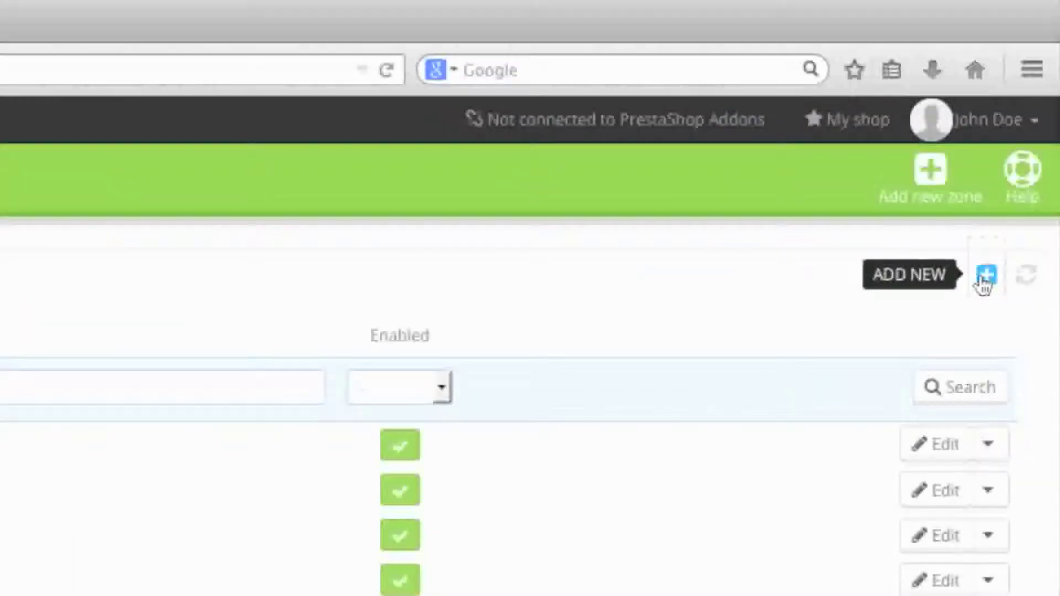
pyautogui.click(984, 275)
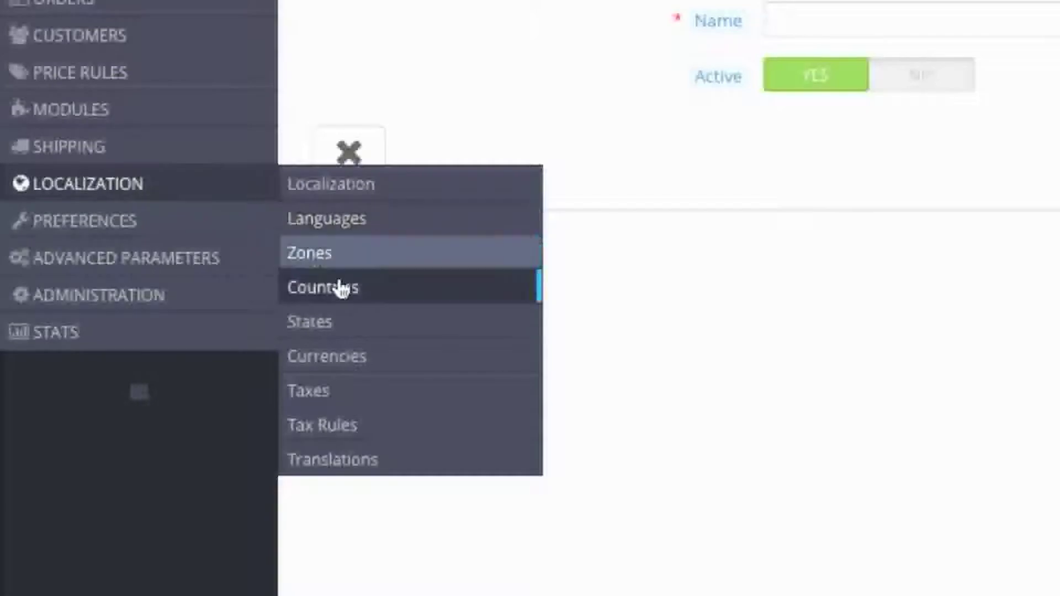
pyautogui.click(322, 286)
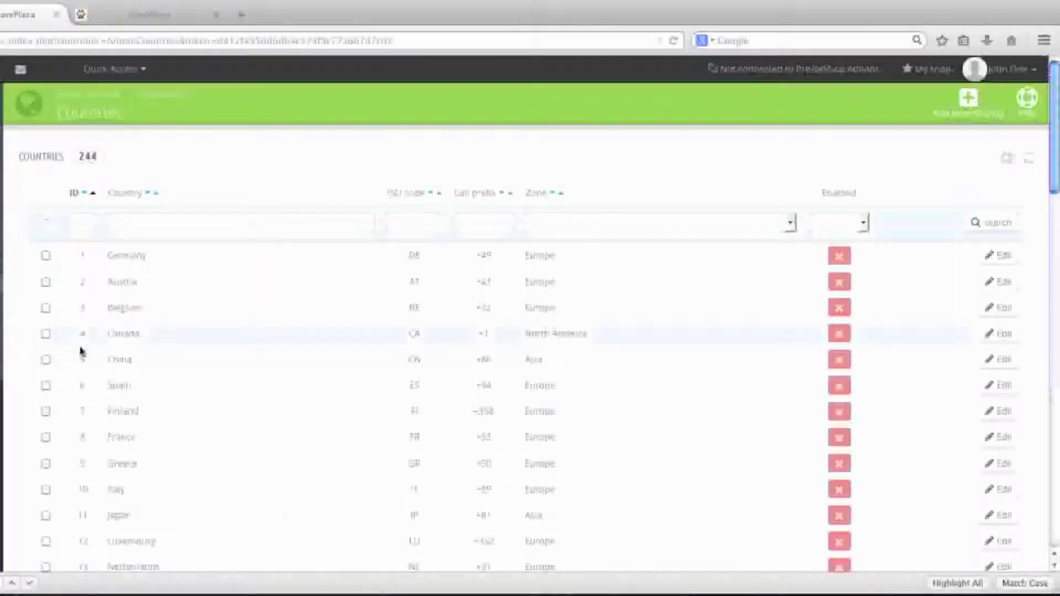
# Scroll through the list of 244 countries
pyautogui.scroll(-3)
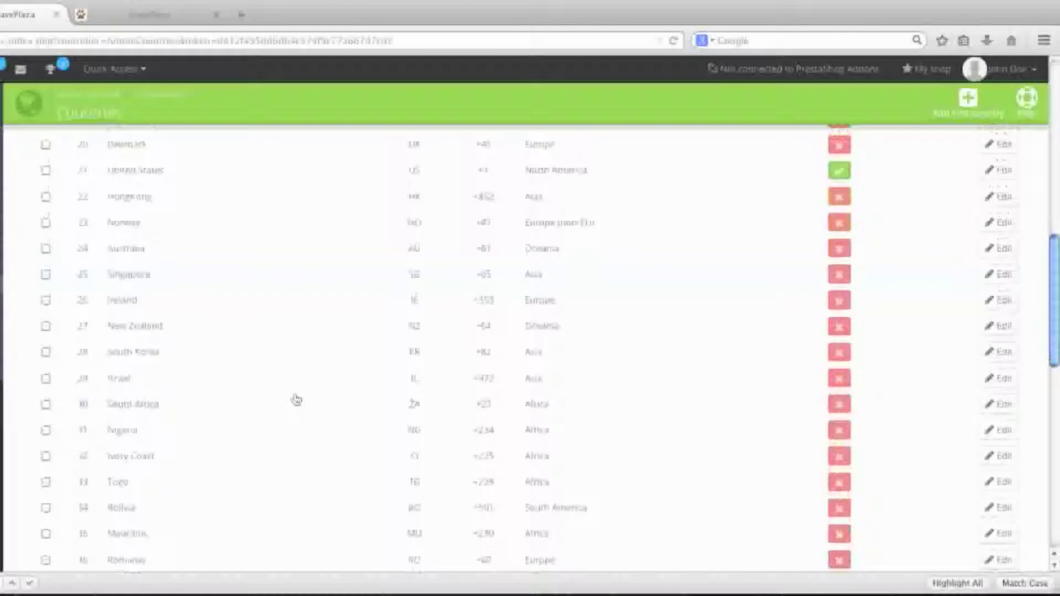
pyautogui.scroll(3)
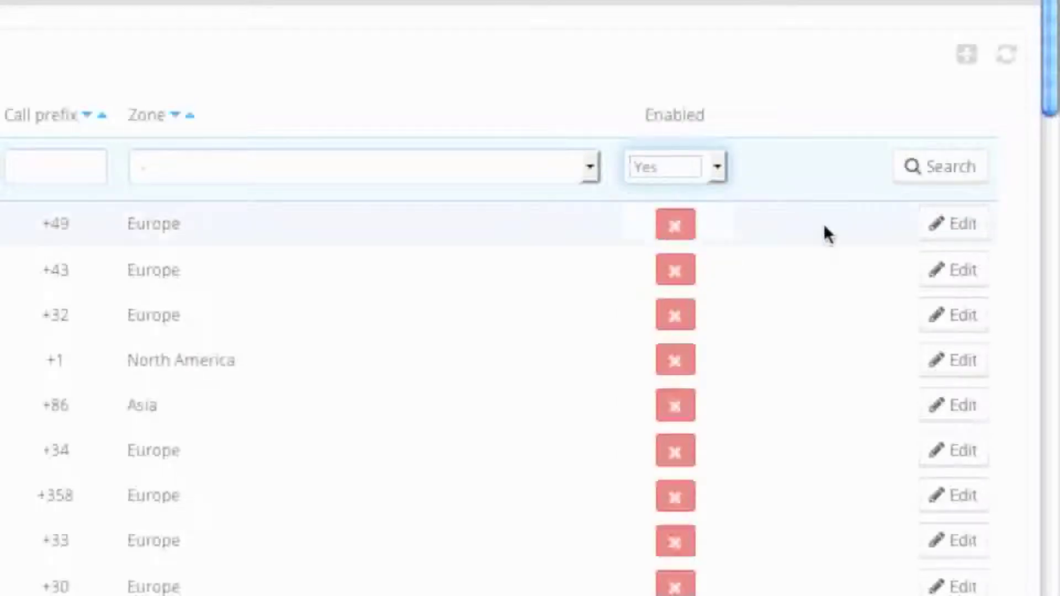
pyautogui.moveTo(941, 166)
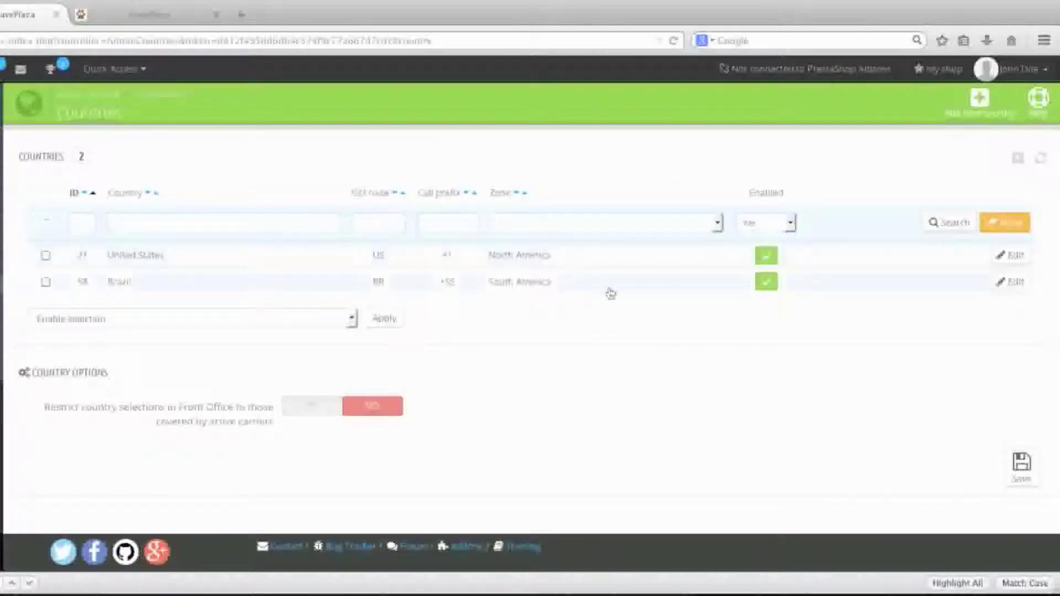
pyautogui.moveTo(1004, 245)
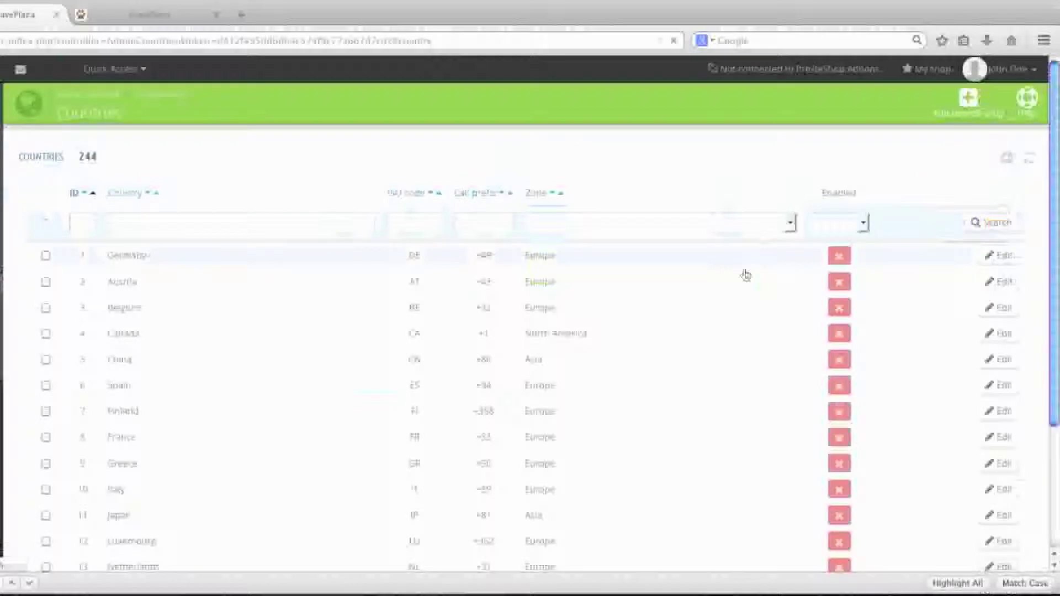
# Filter the States list by country Brazil, scroll its states, then reset the filter
pyautogui.click(87, 210)
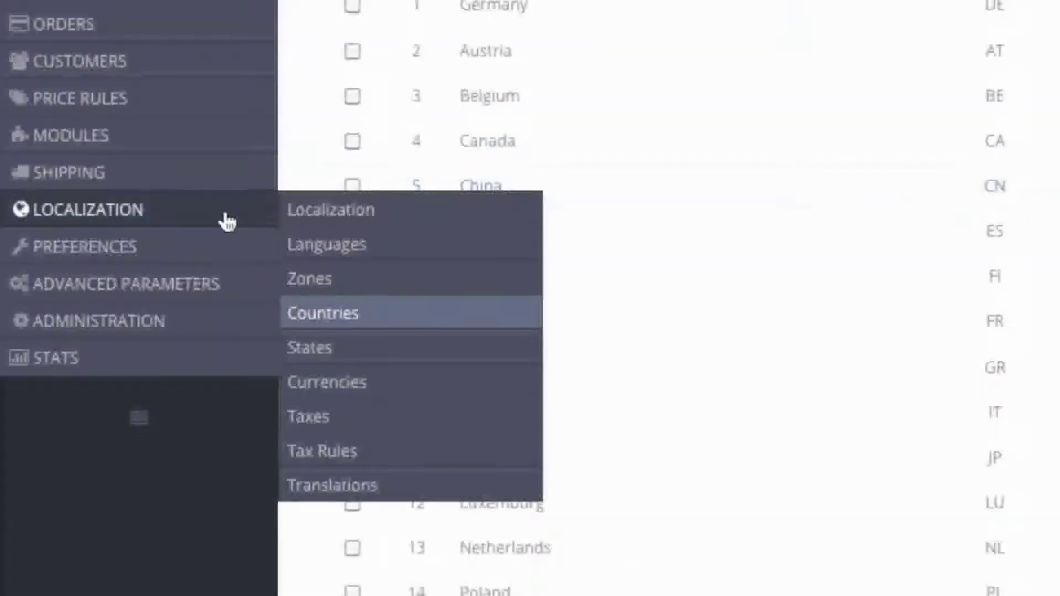
pyautogui.click(309, 347)
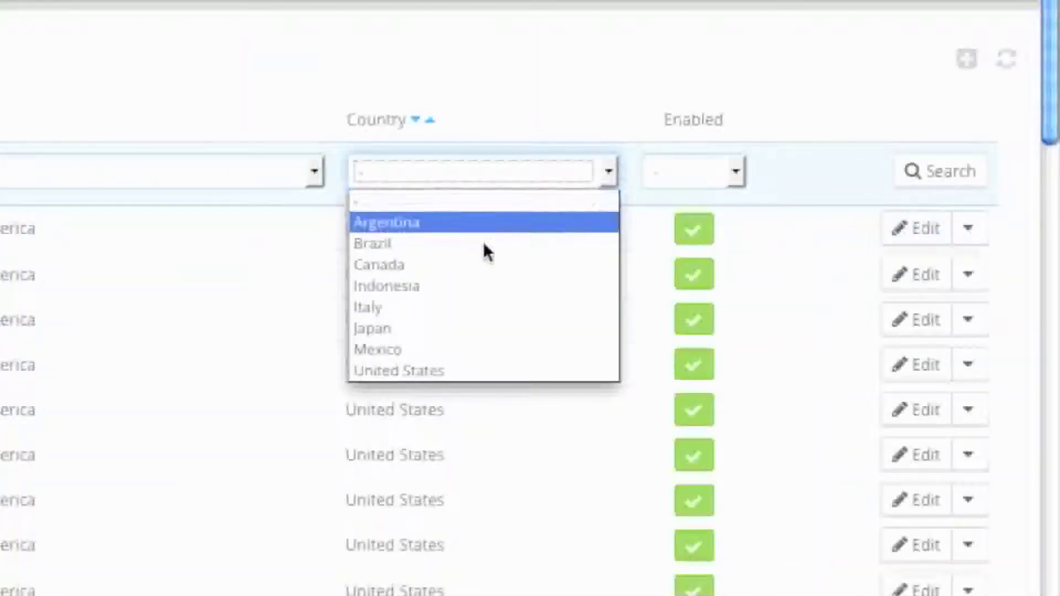
pyautogui.click(372, 244)
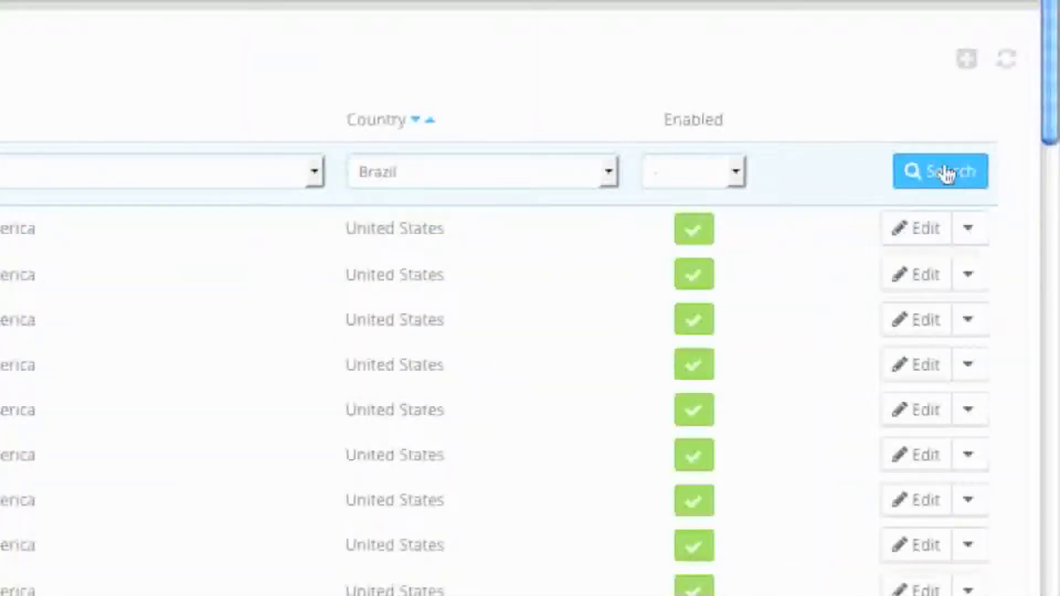
pyautogui.click(941, 171)
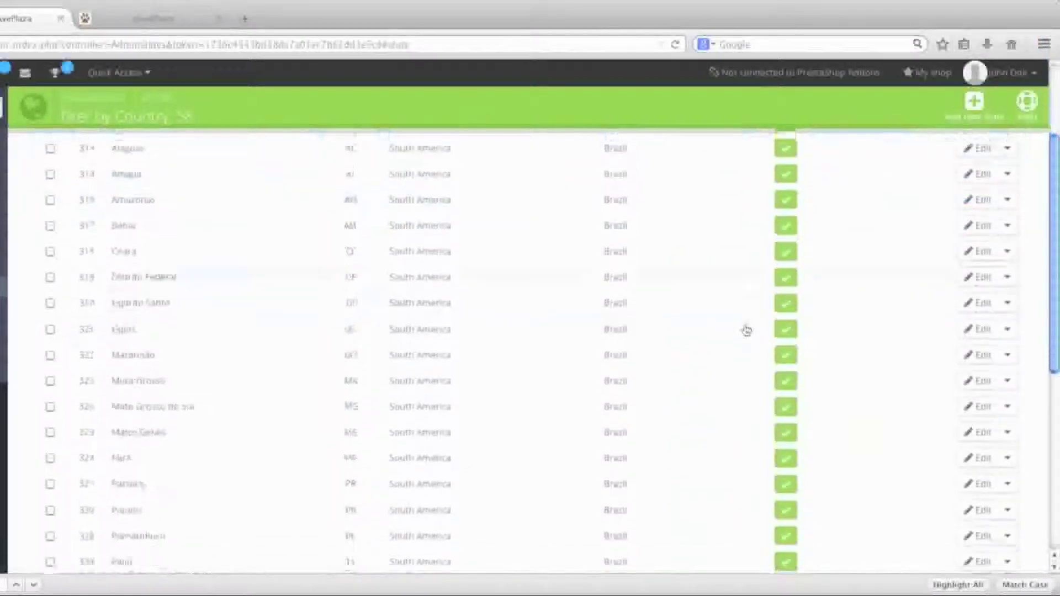
pyautogui.scroll(-3)
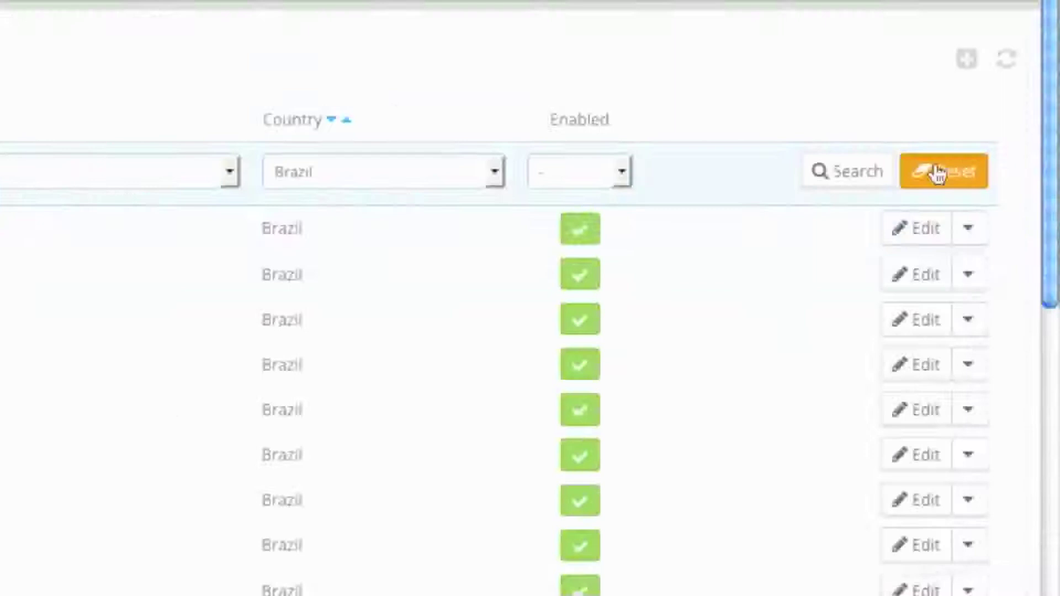
pyautogui.click(942, 170)
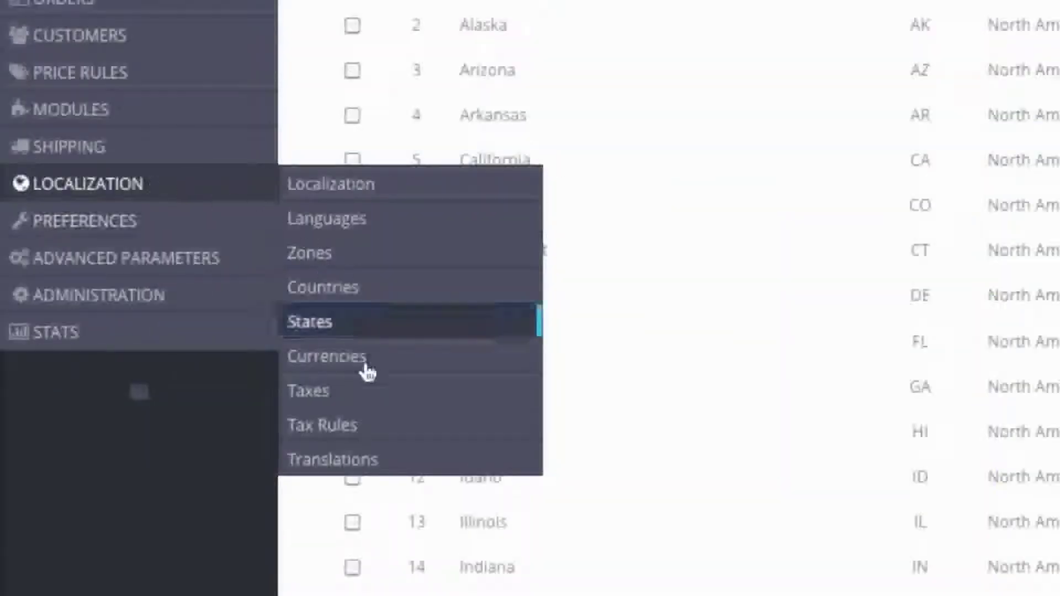
# Open the Currencies list showing Dollar at rate 1 and Real, both enabled
pyautogui.click(326, 356)
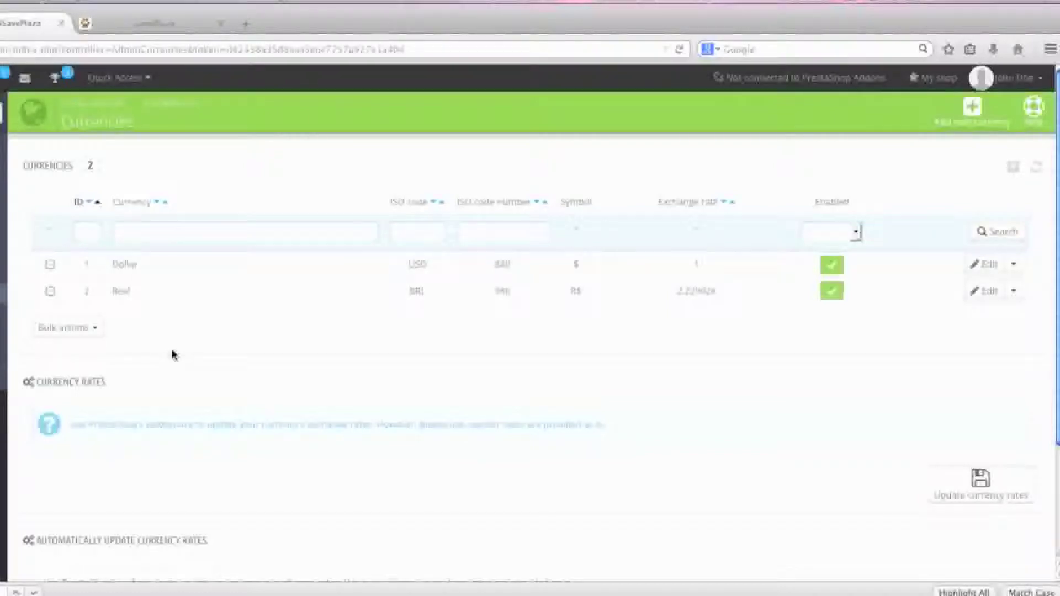
pyautogui.moveTo(264, 311)
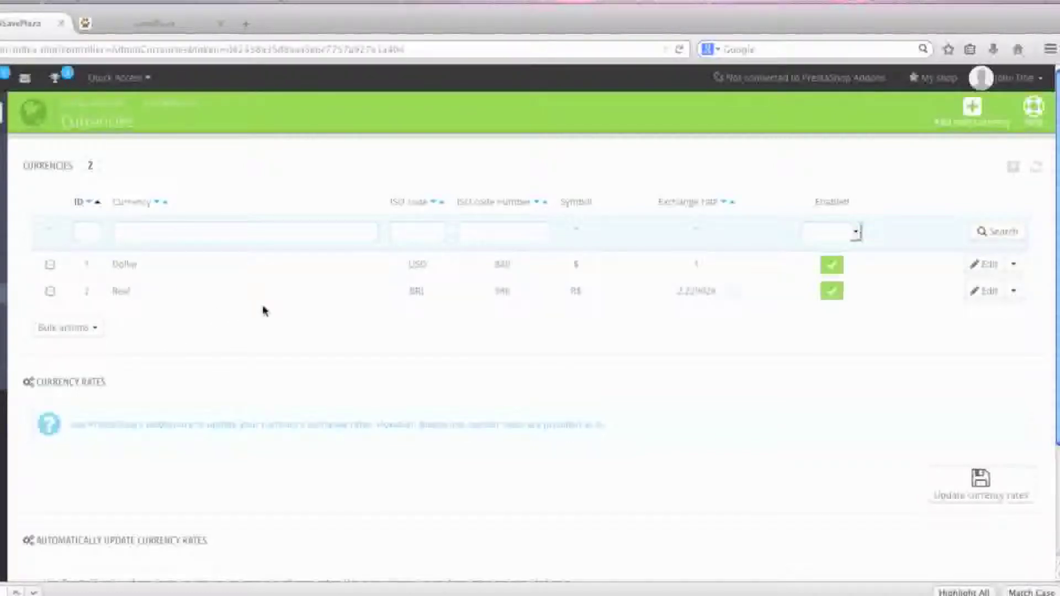
pyautogui.moveTo(832, 264)
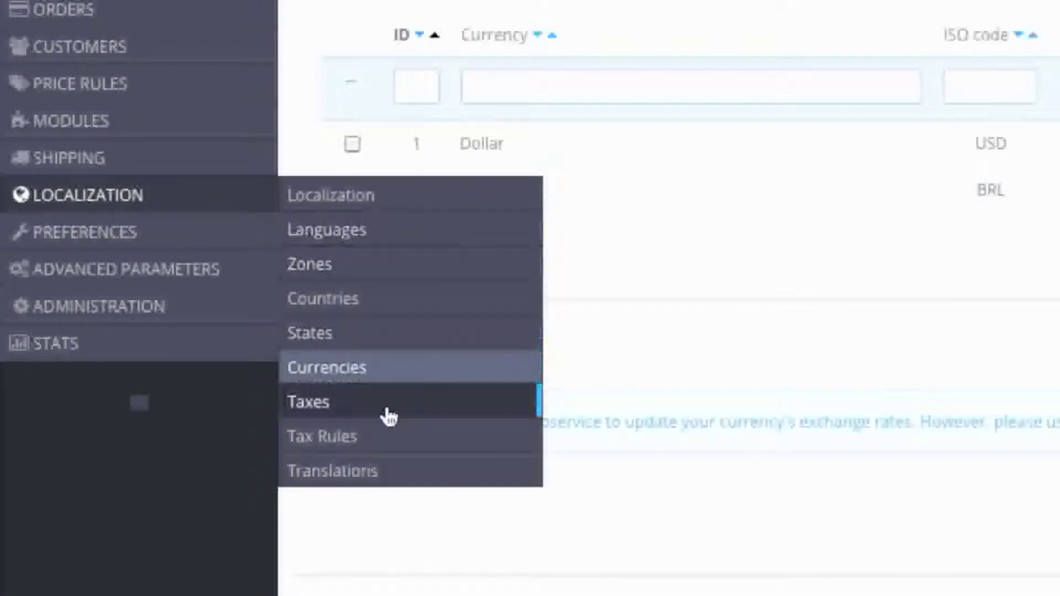
# Open the Taxes list and scroll through its 55 enabled tax entries
pyautogui.click(308, 401)
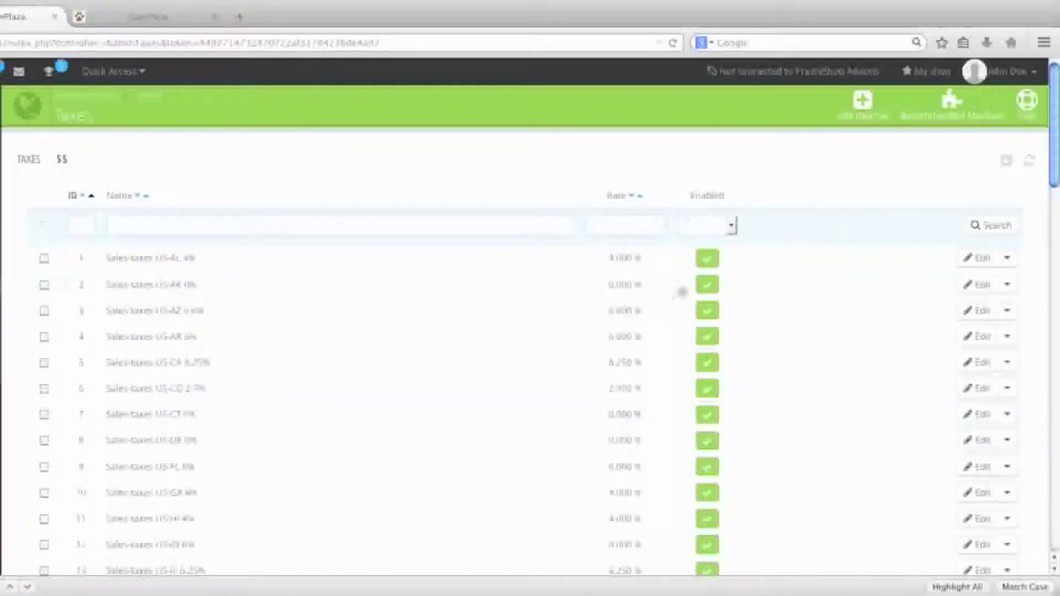
pyautogui.scroll(-3)
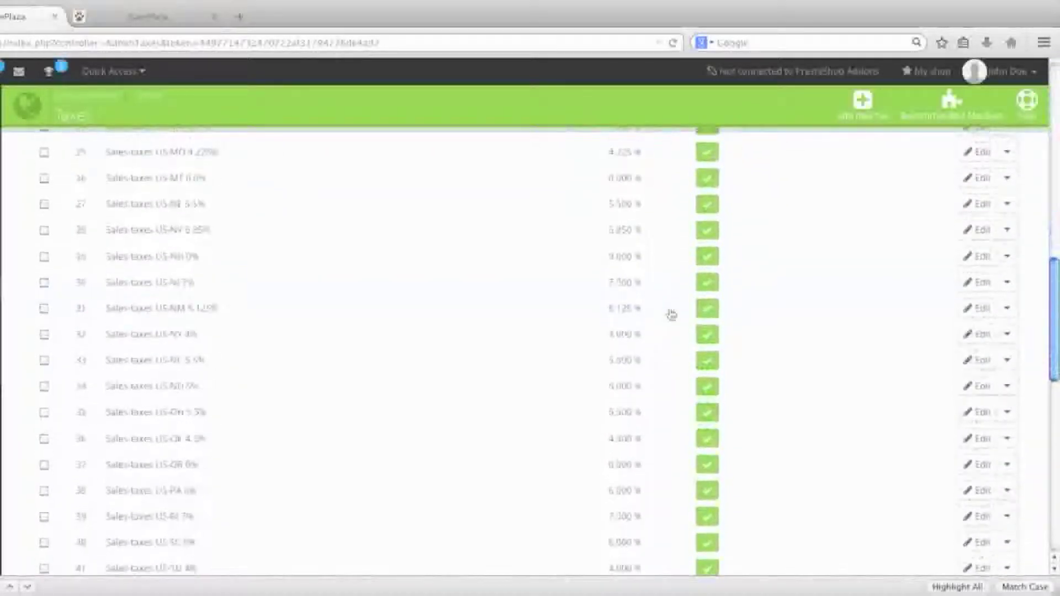
pyautogui.scroll(-3)
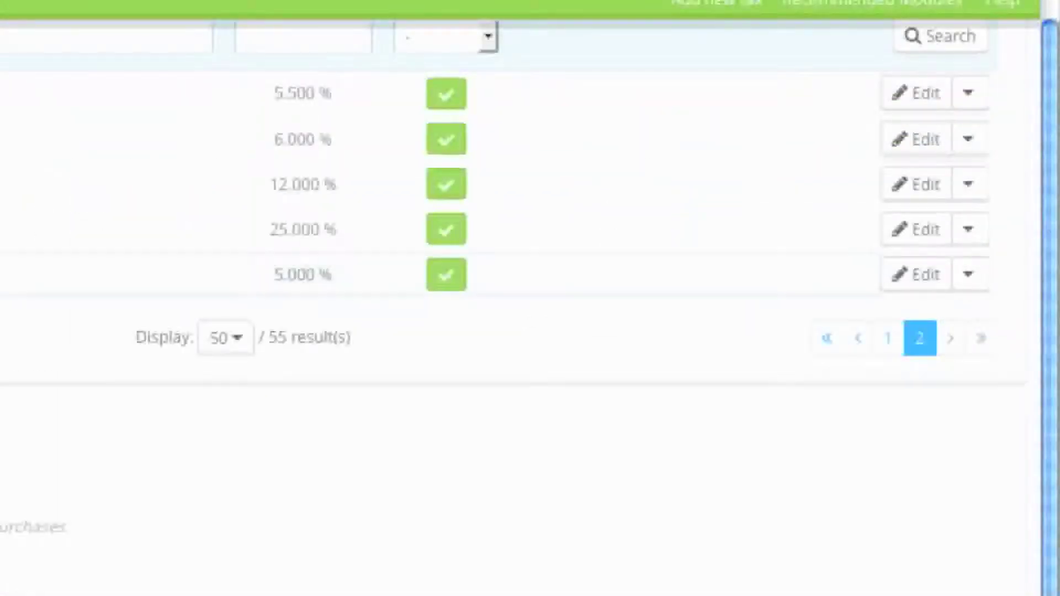
pyautogui.scroll(3)
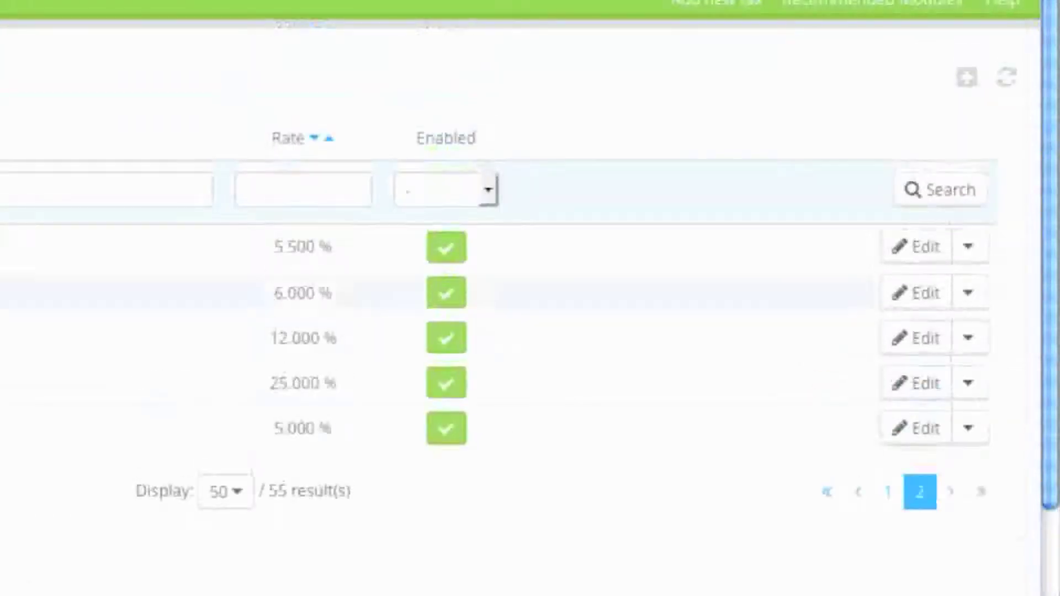
pyautogui.moveTo(967, 76)
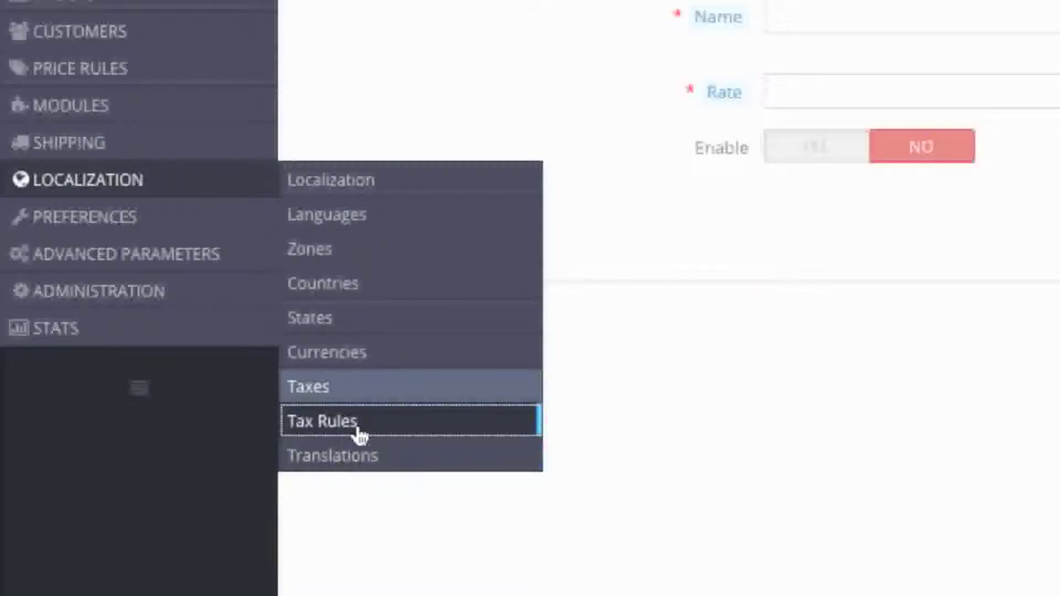
# Open Tax Rules and move to page 2, starting at US-PR Rate (5.5%)
pyautogui.click(321, 420)
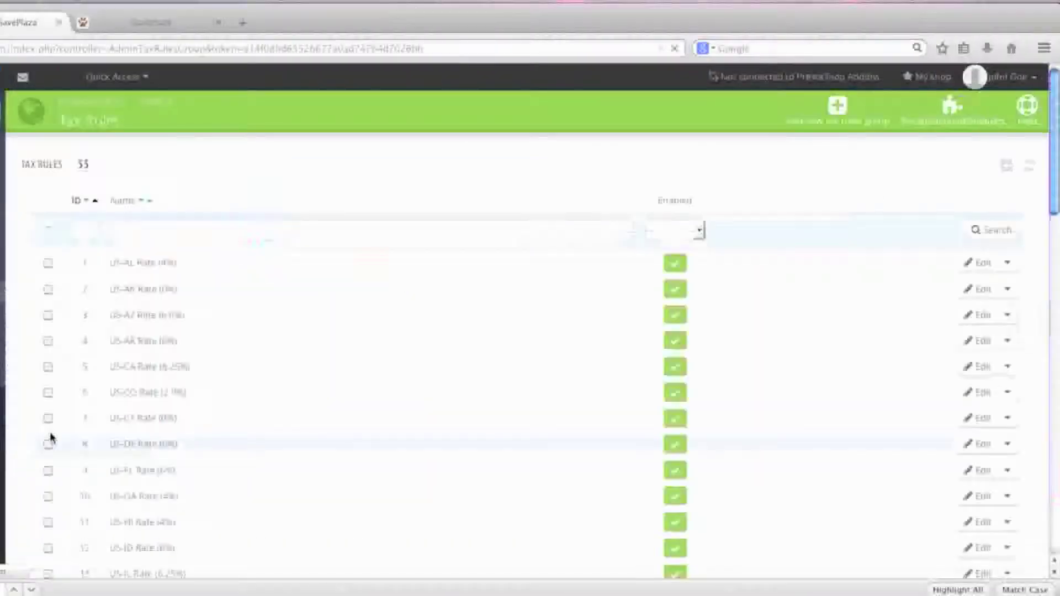
pyautogui.scroll(-3)
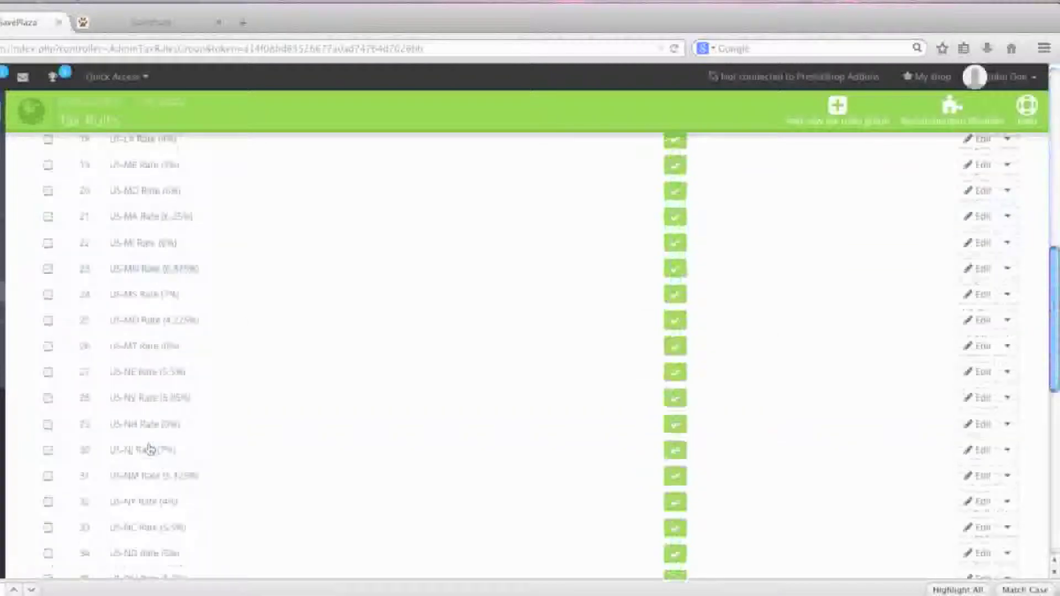
pyautogui.scroll(-3)
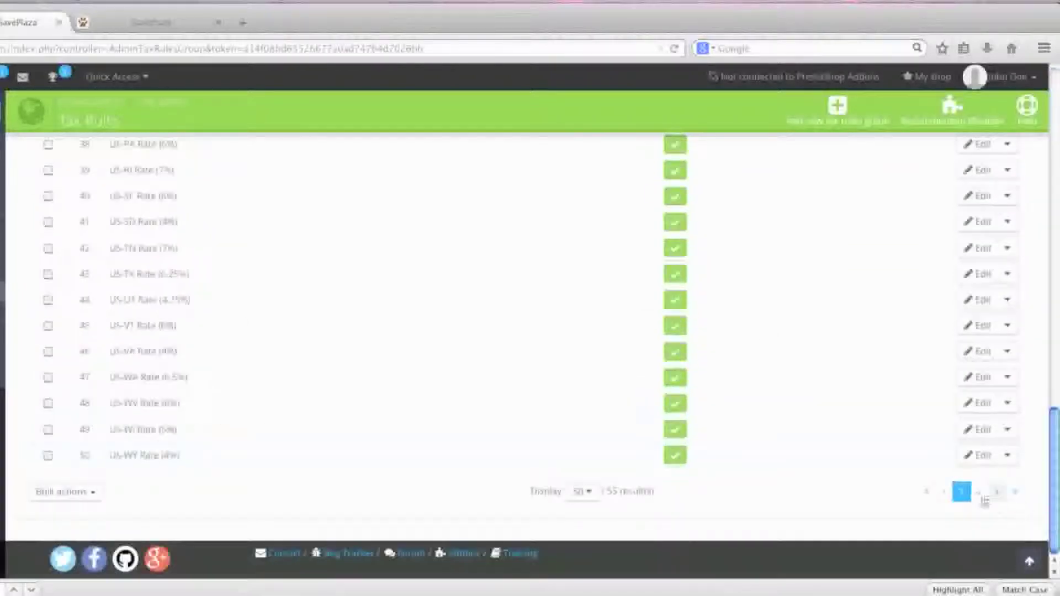
pyautogui.click(997, 491)
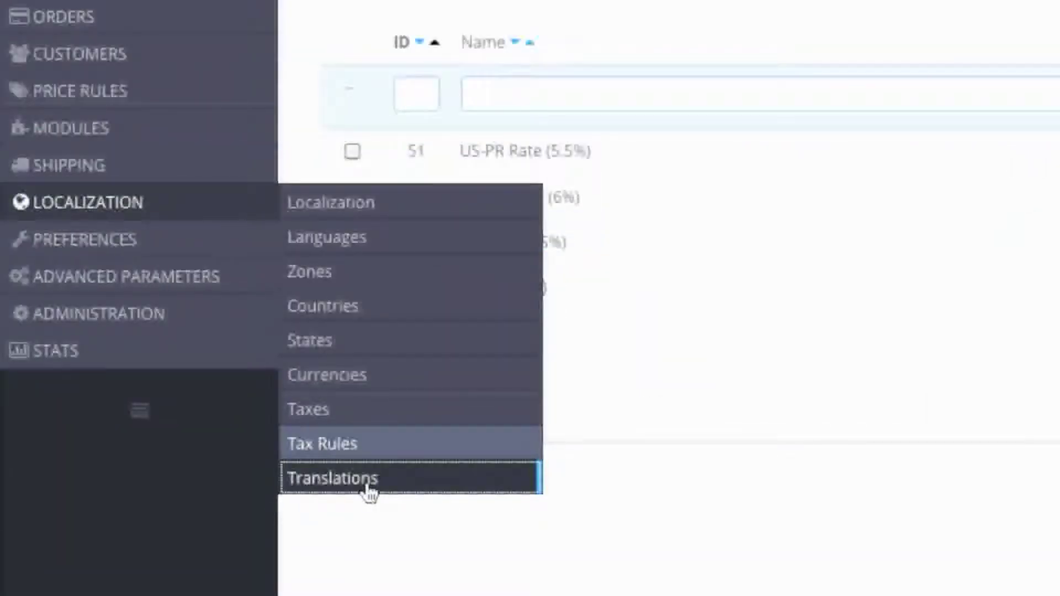
# Load Front Office translations for the default-bootstrap theme in the chosen language and scroll the expressions
pyautogui.click(332, 477)
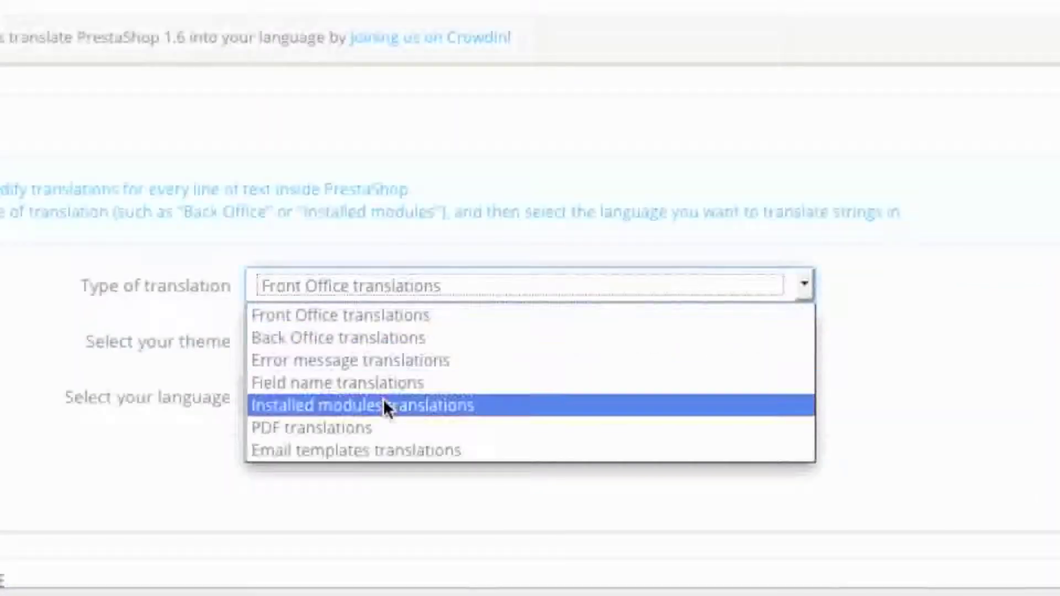
pyautogui.moveTo(350, 315)
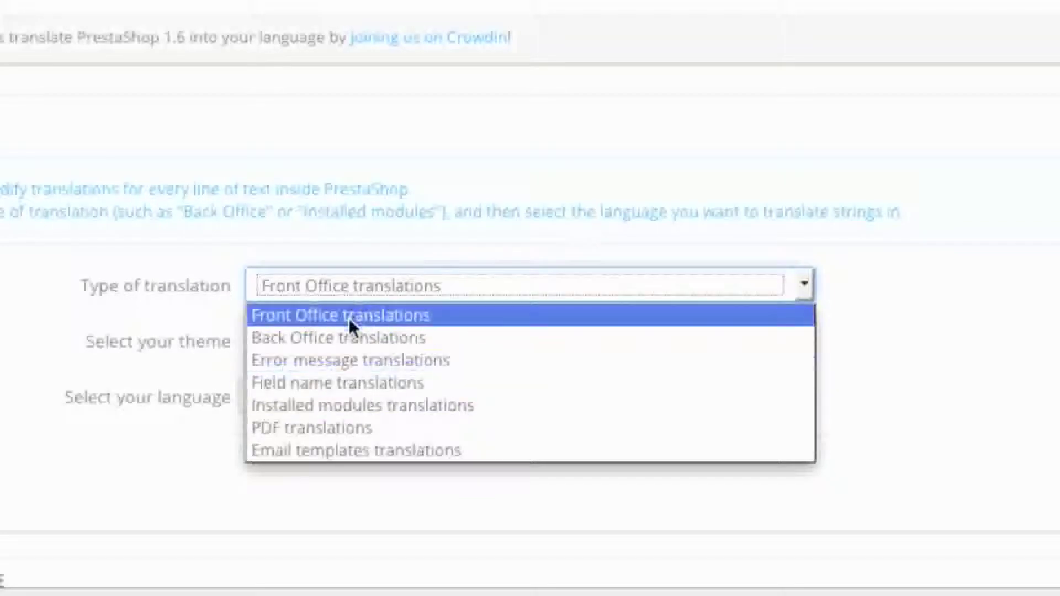
pyautogui.moveTo(341, 382)
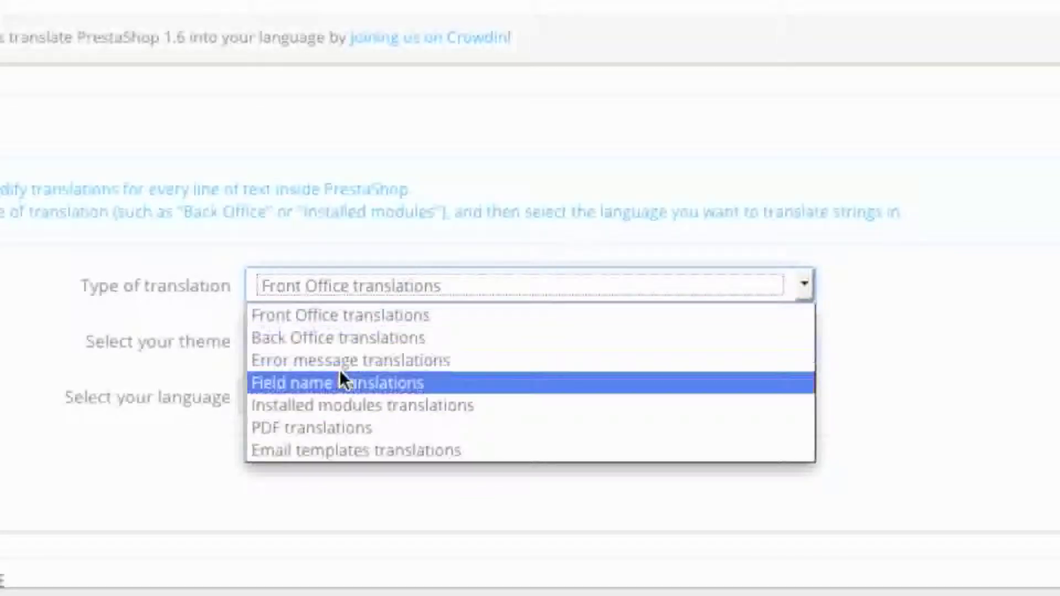
pyautogui.click(349, 315)
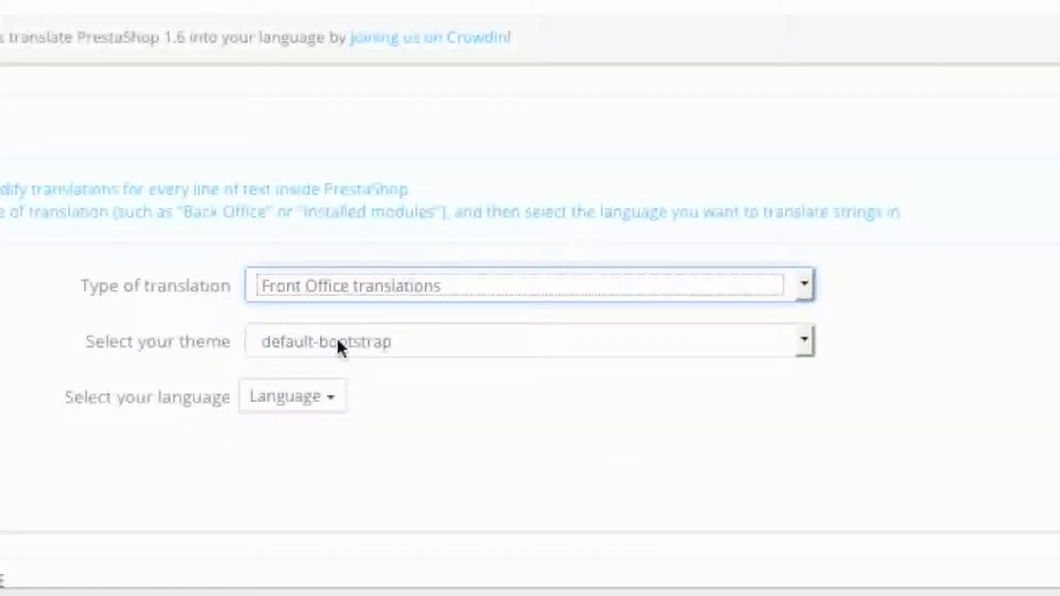
pyautogui.click(292, 395)
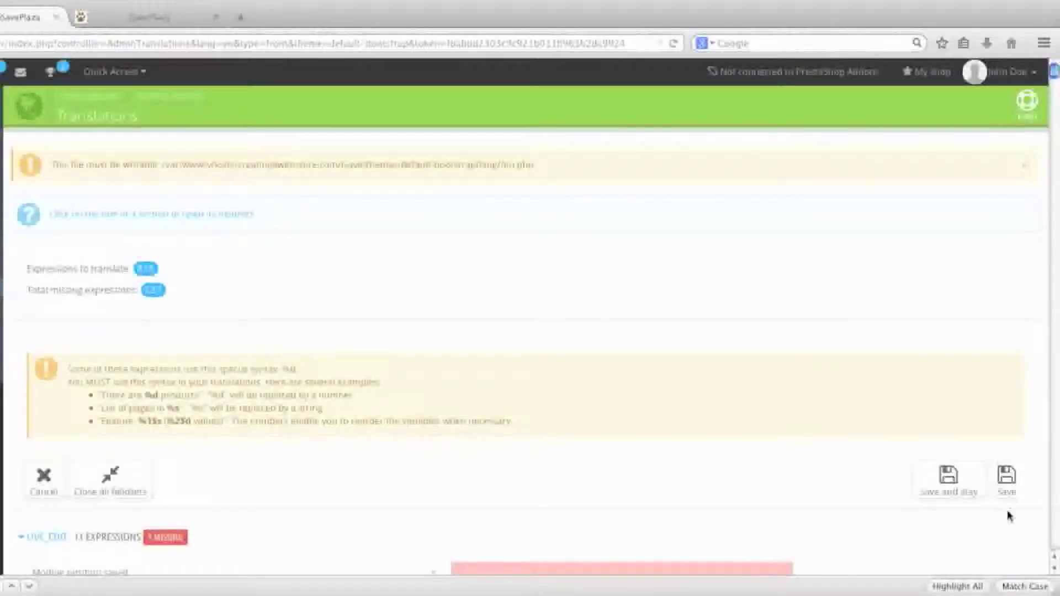
pyautogui.moveTo(778, 472)
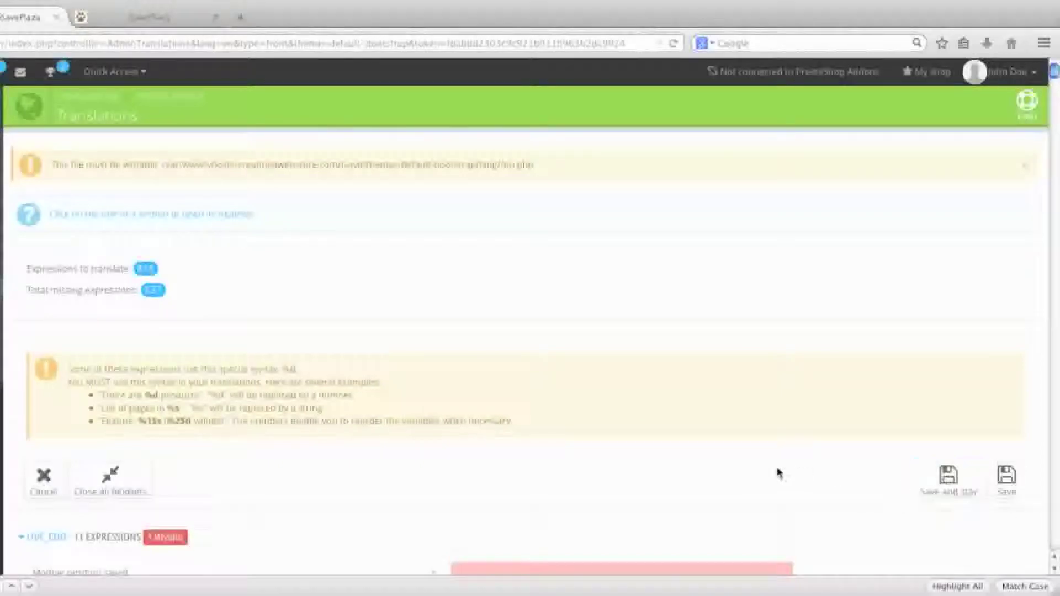
pyautogui.scroll(-3)
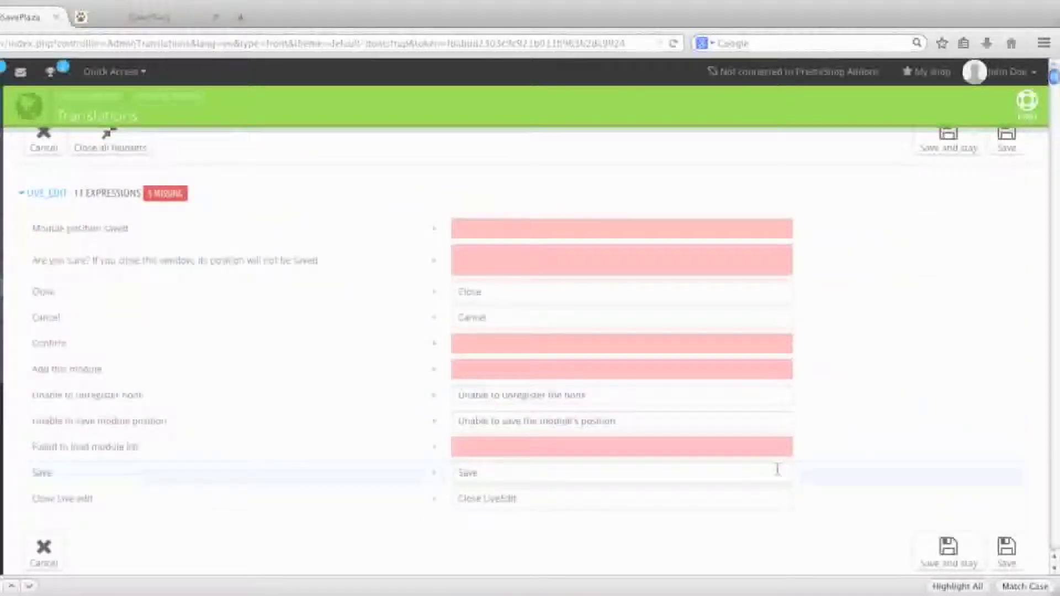
pyautogui.moveTo(133, 341)
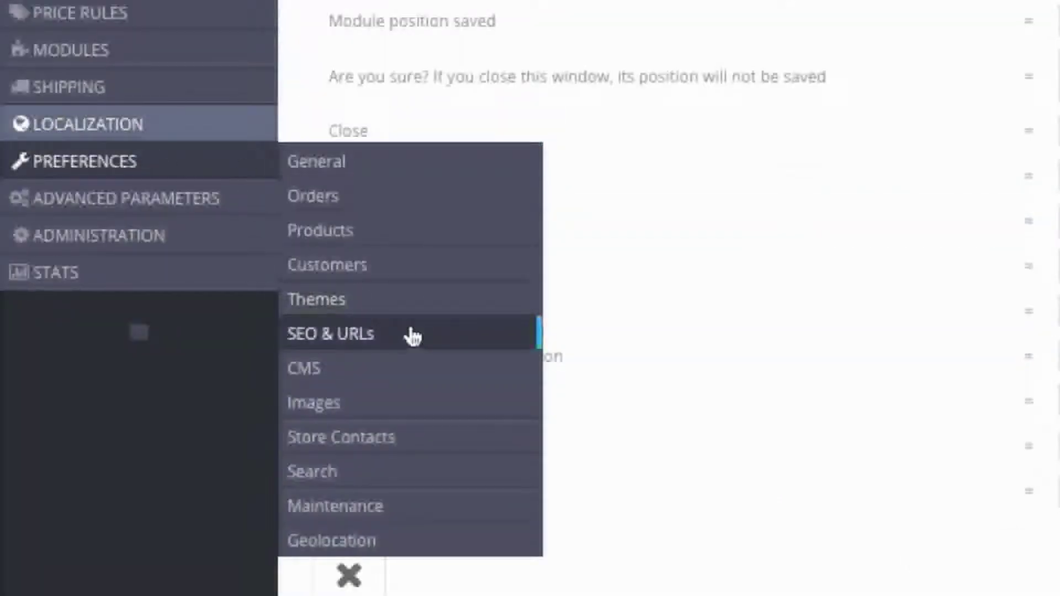
pyautogui.moveTo(401, 367)
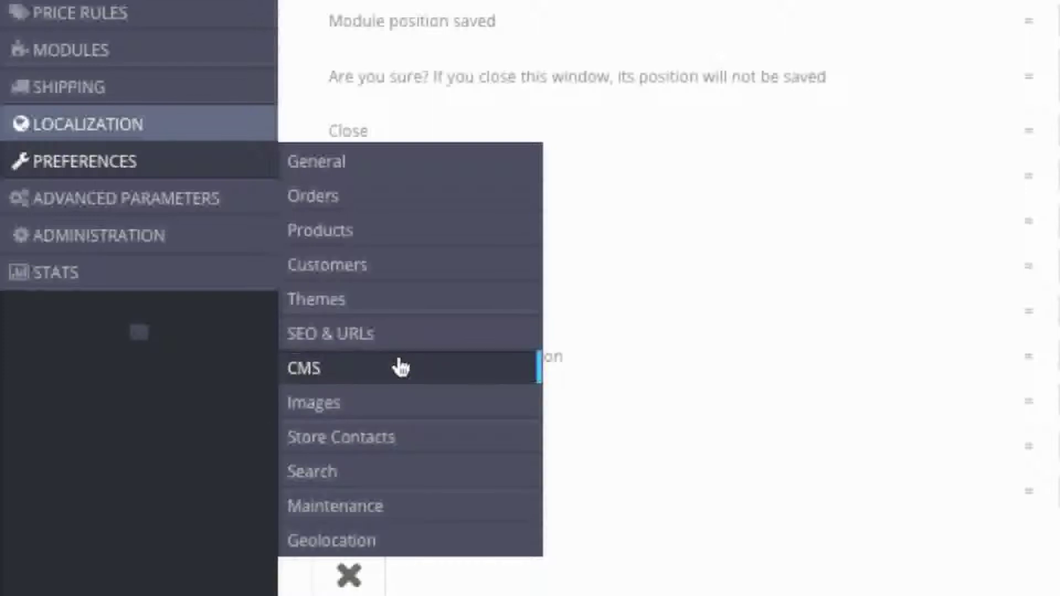
# Edit the Delivery CMS page and switch its fields to Portuguese-Brazil
pyautogui.click(303, 367)
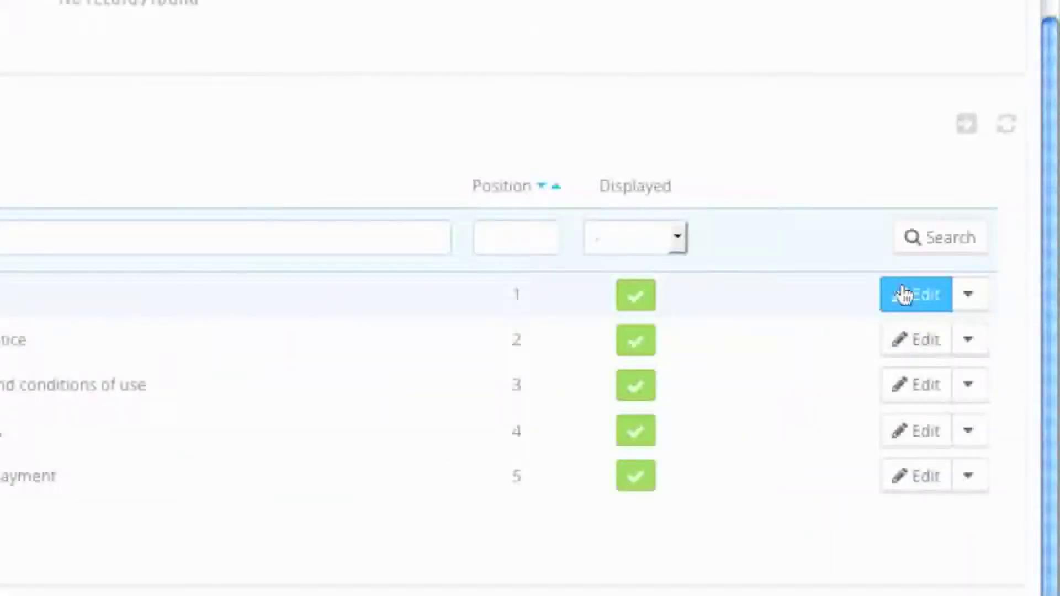
pyautogui.click(915, 293)
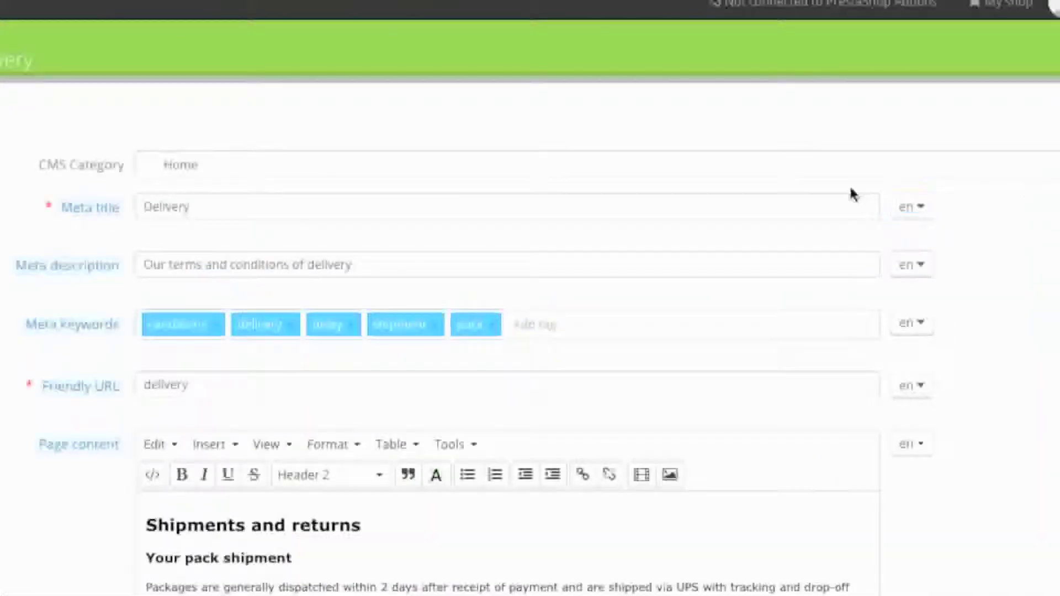
pyautogui.click(911, 206)
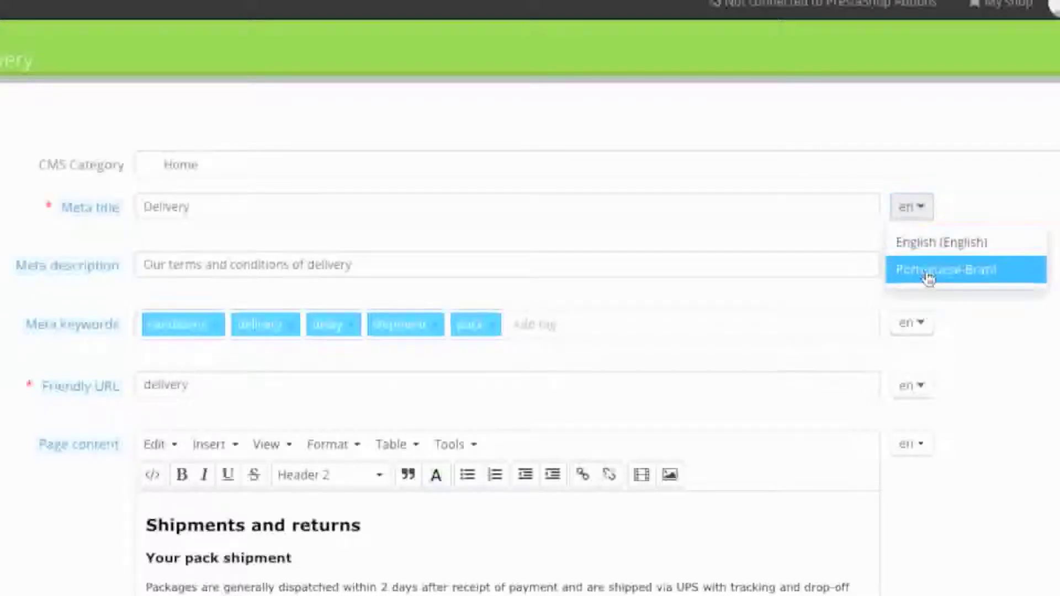
pyautogui.click(946, 270)
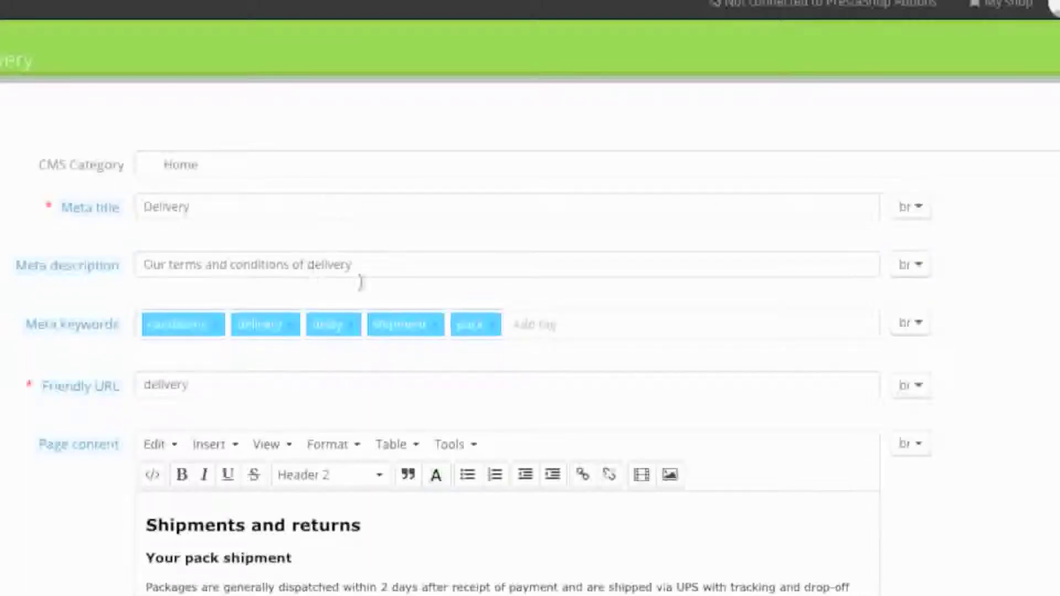
pyautogui.scroll(-3)
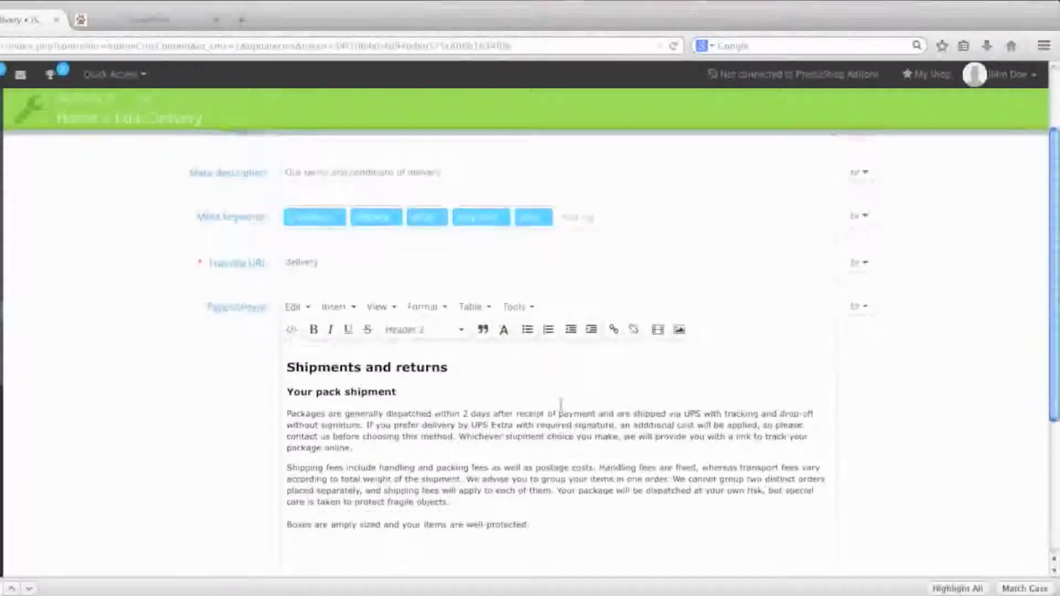
pyautogui.scroll(3)
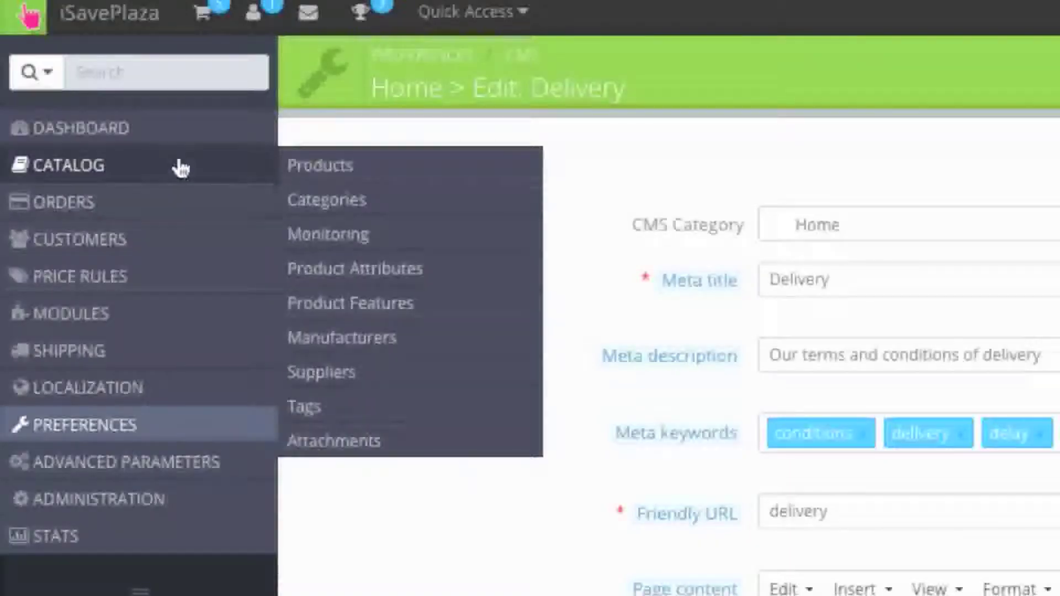
pyautogui.moveTo(388, 172)
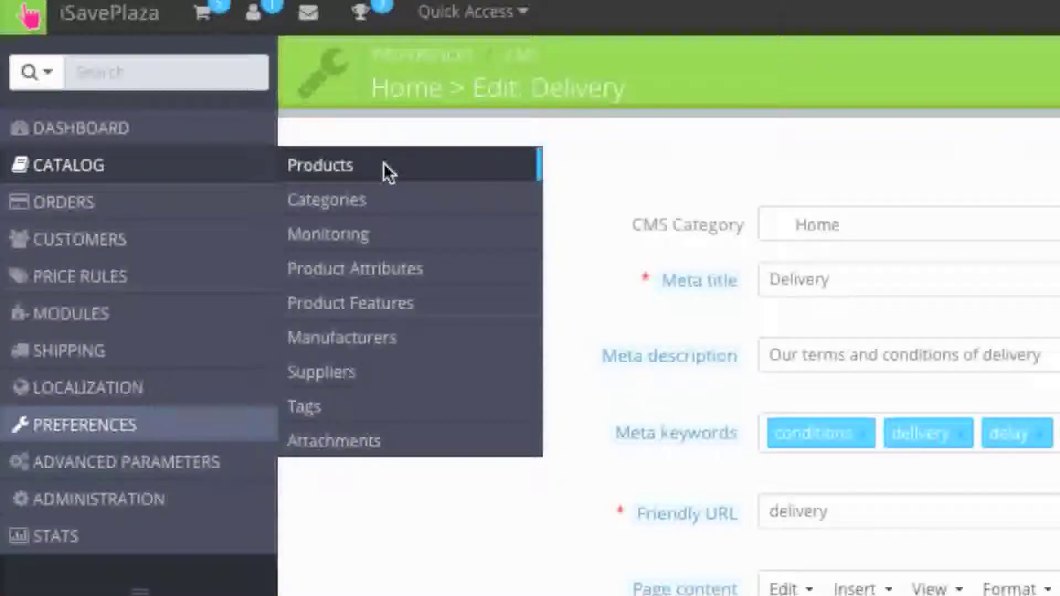
# Edit Faded Short Sleeve T-shirts and switch its description fields to Portuguese-Brazil
pyautogui.click(320, 165)
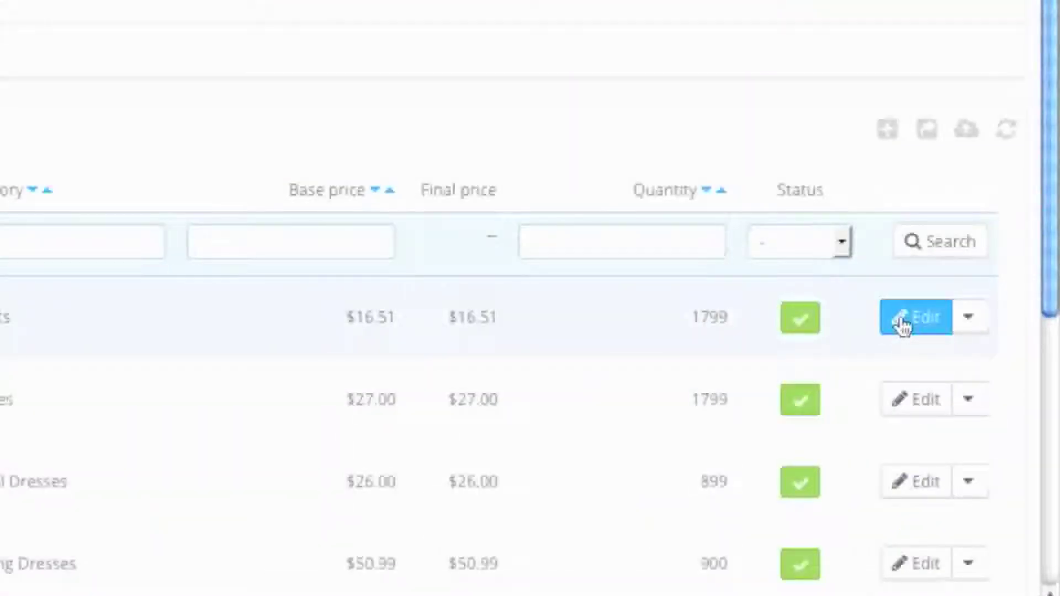
pyautogui.click(915, 316)
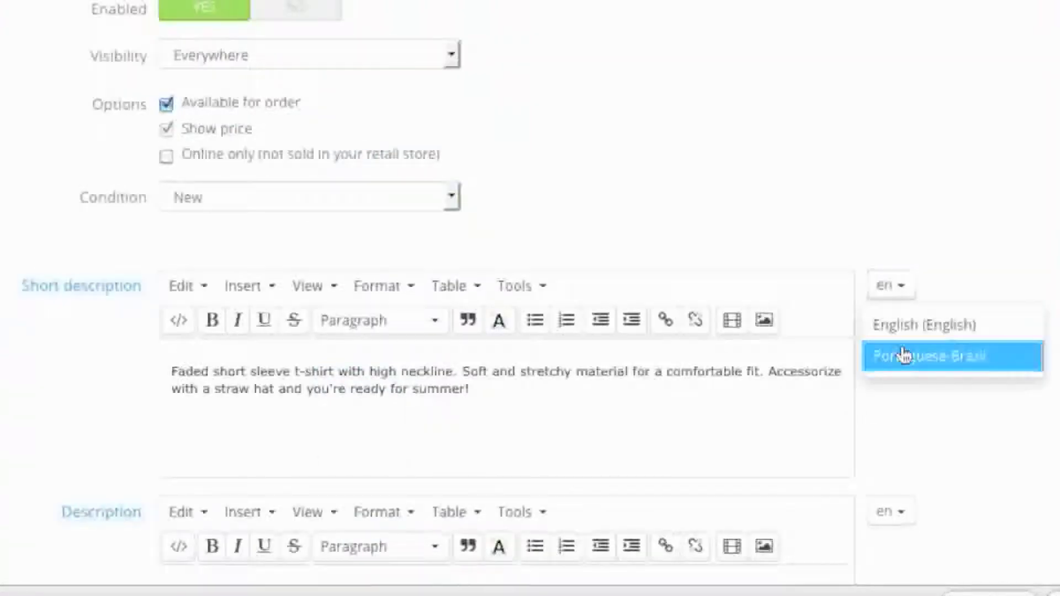
pyautogui.click(950, 356)
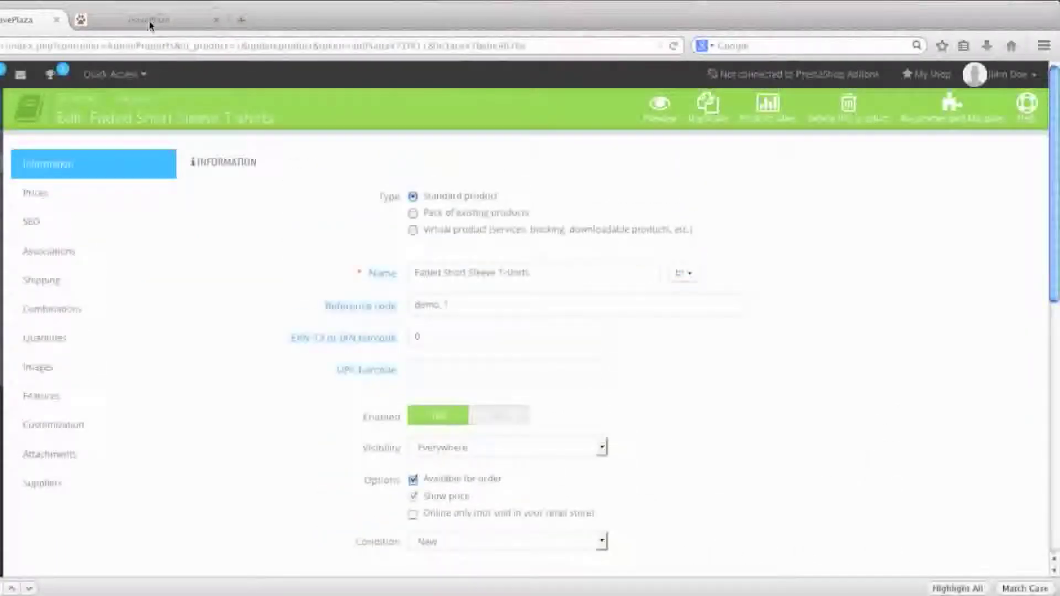
pyautogui.click(150, 20)
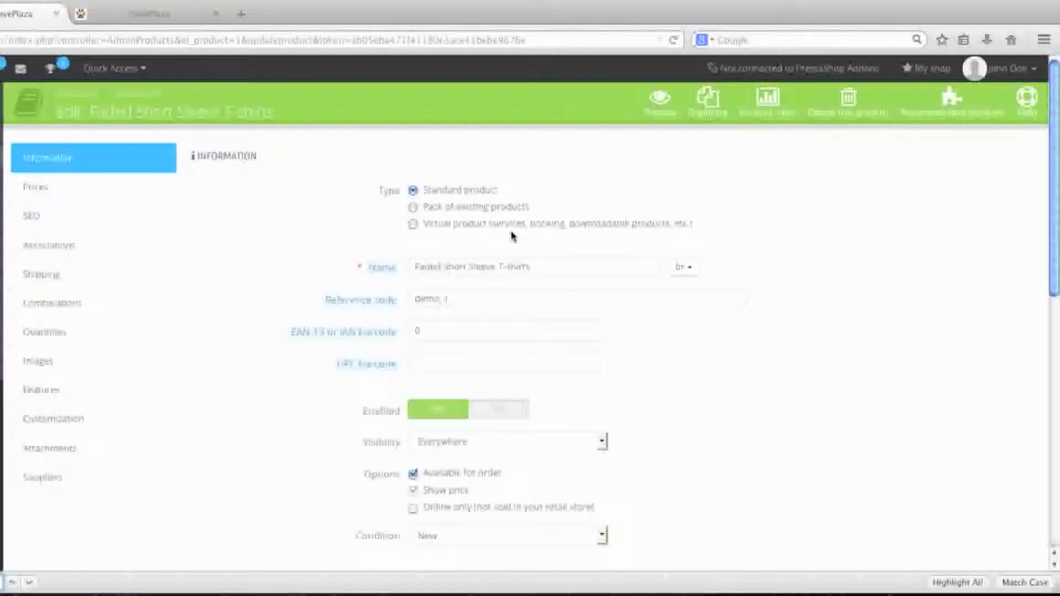
pyautogui.moveTo(506, 236)
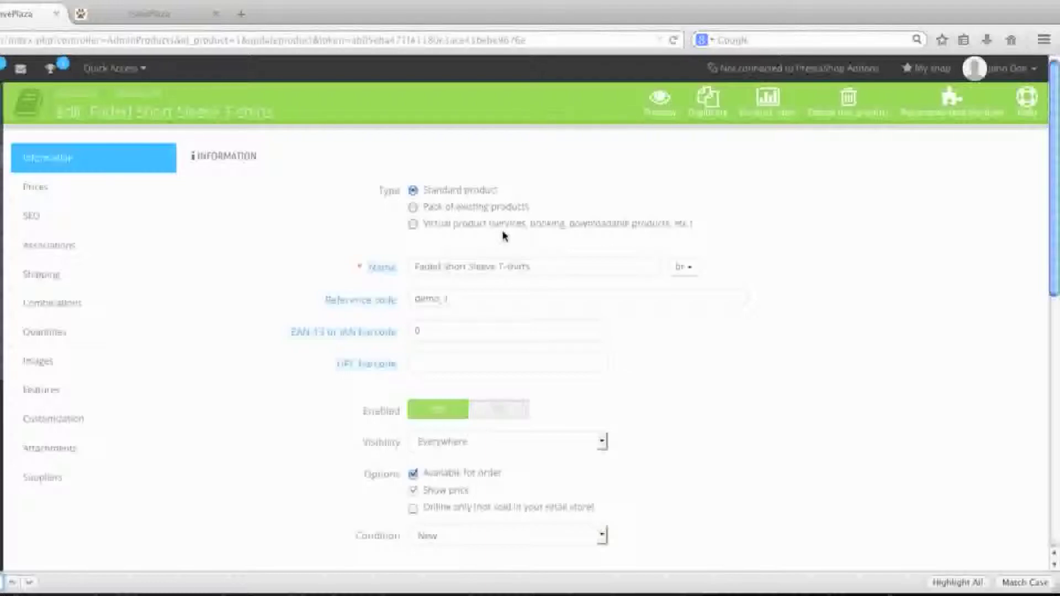
pyautogui.moveTo(223, 60)
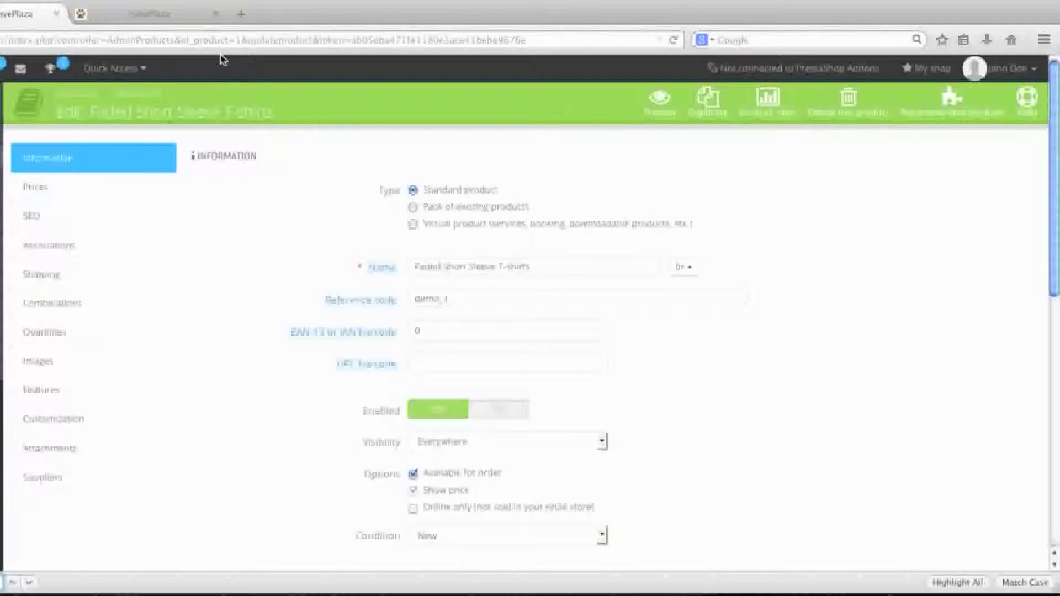